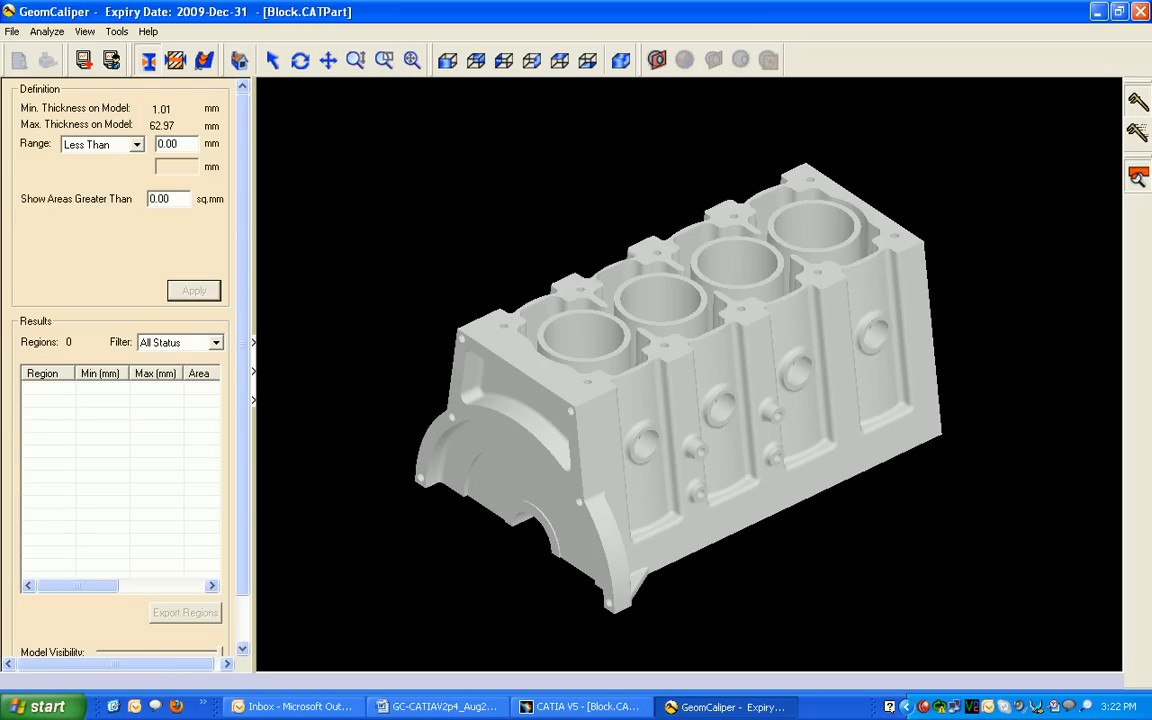
# Set the thickness range to Greater Than 62 mm and apply to list the critical regions.
pyautogui.click(136, 144)
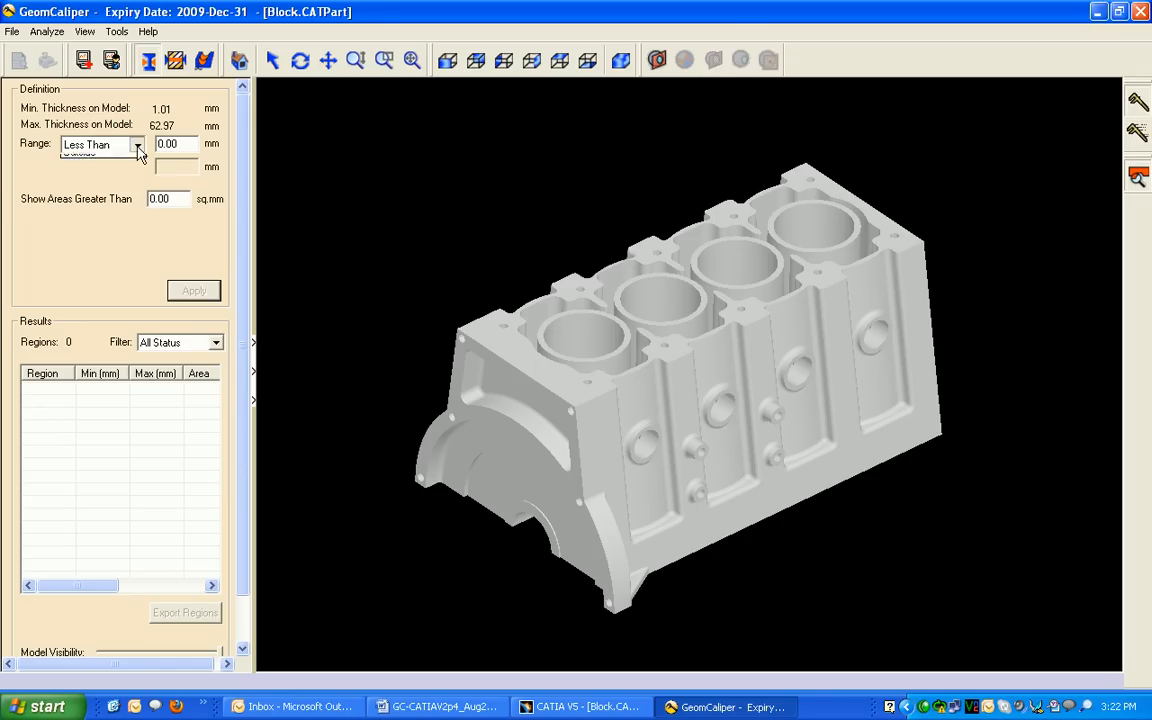
pyautogui.click(136, 144)
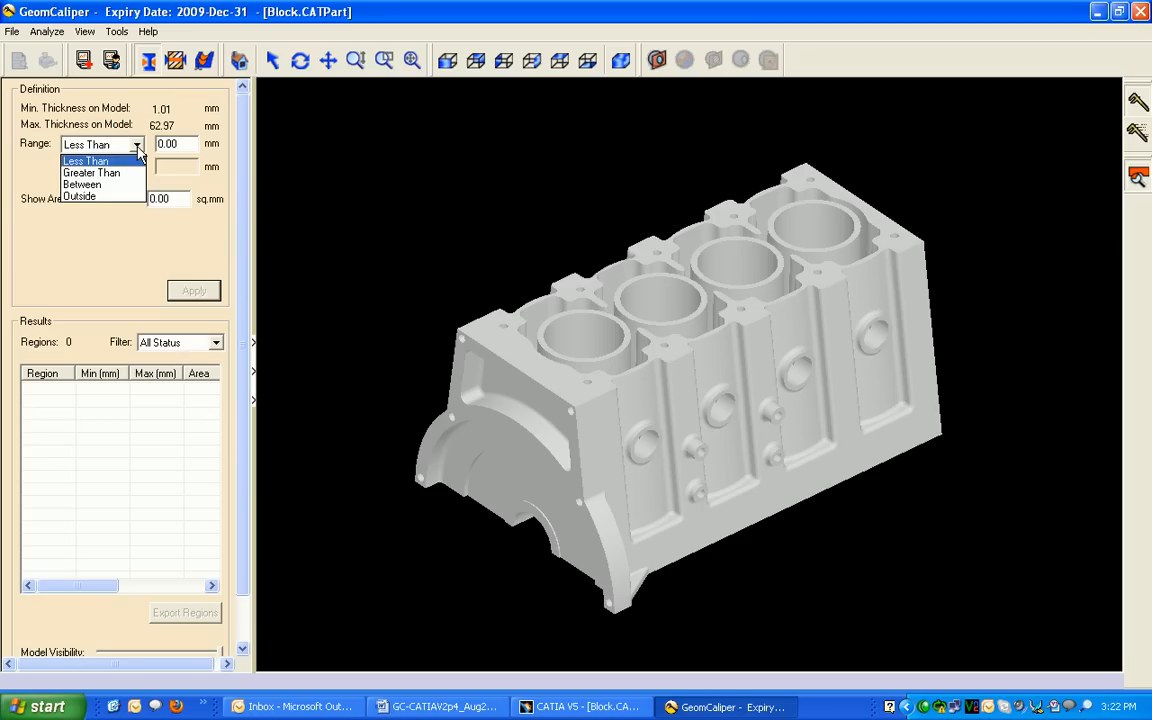
pyautogui.click(92, 172)
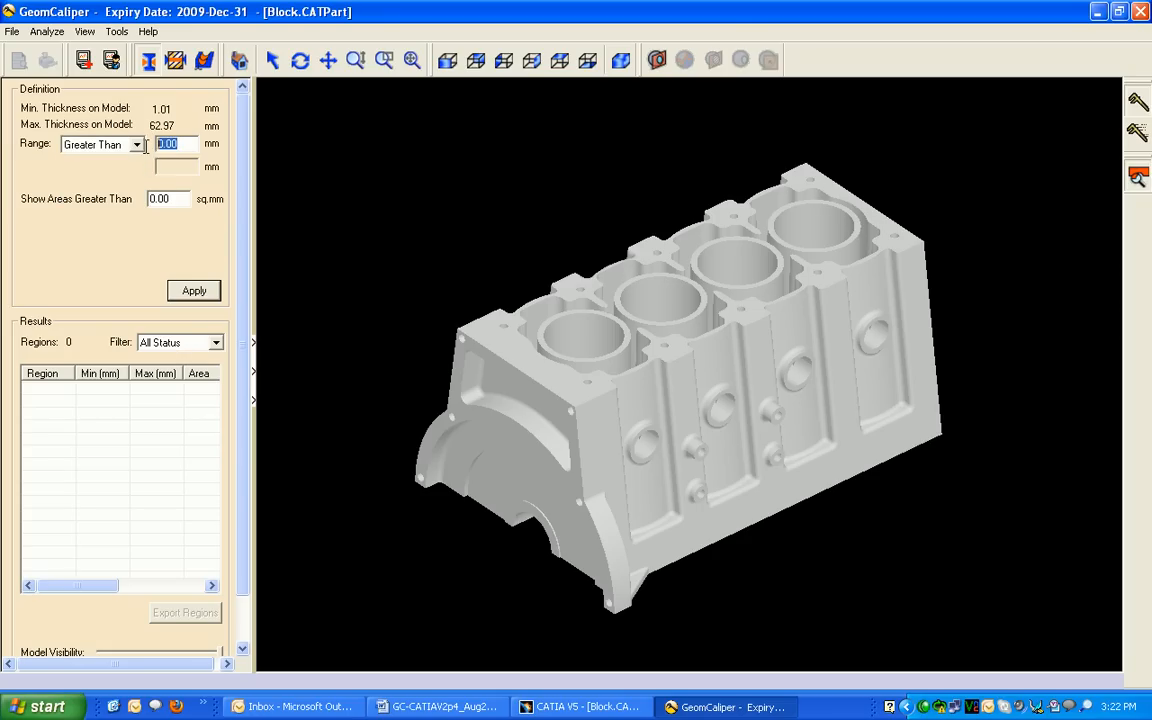
pyautogui.write('62')
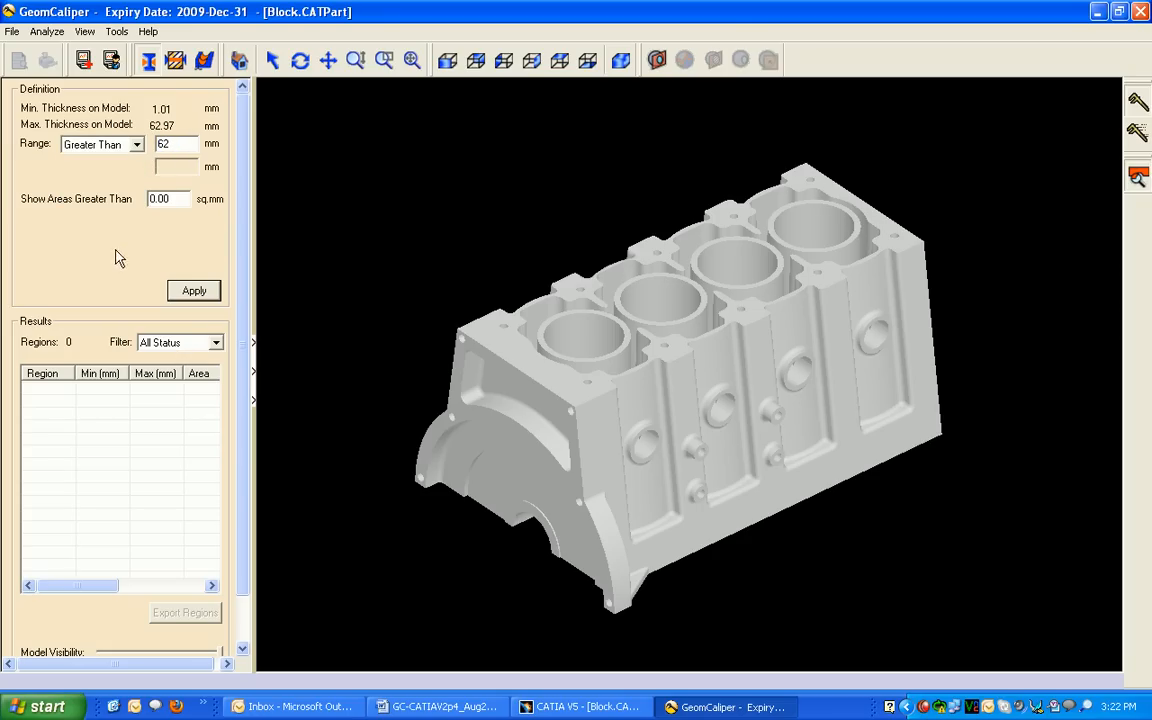
pyautogui.click(194, 290)
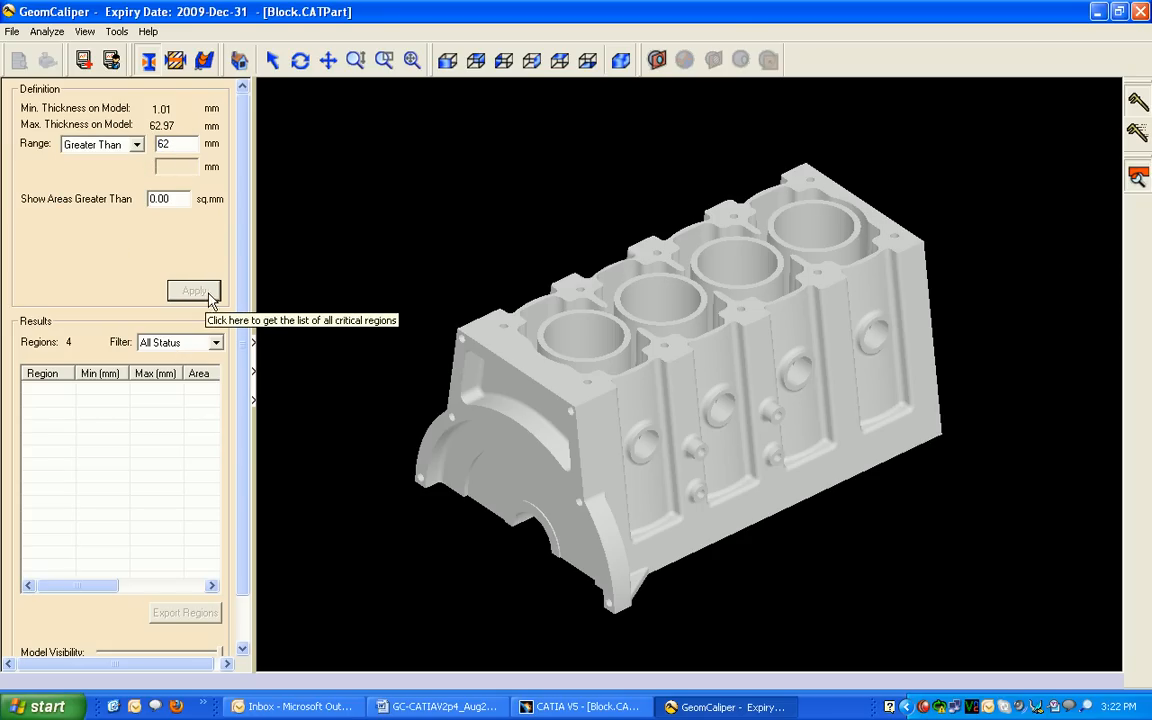
pyautogui.click(194, 290)
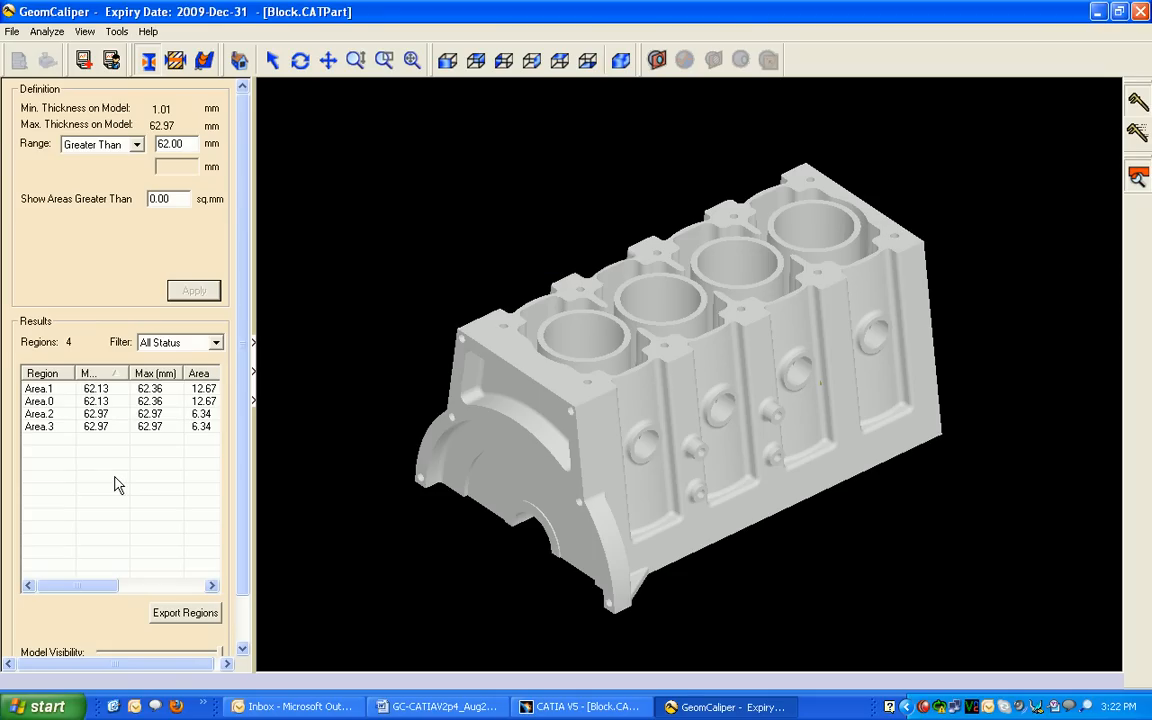
pyautogui.moveTo(144, 500)
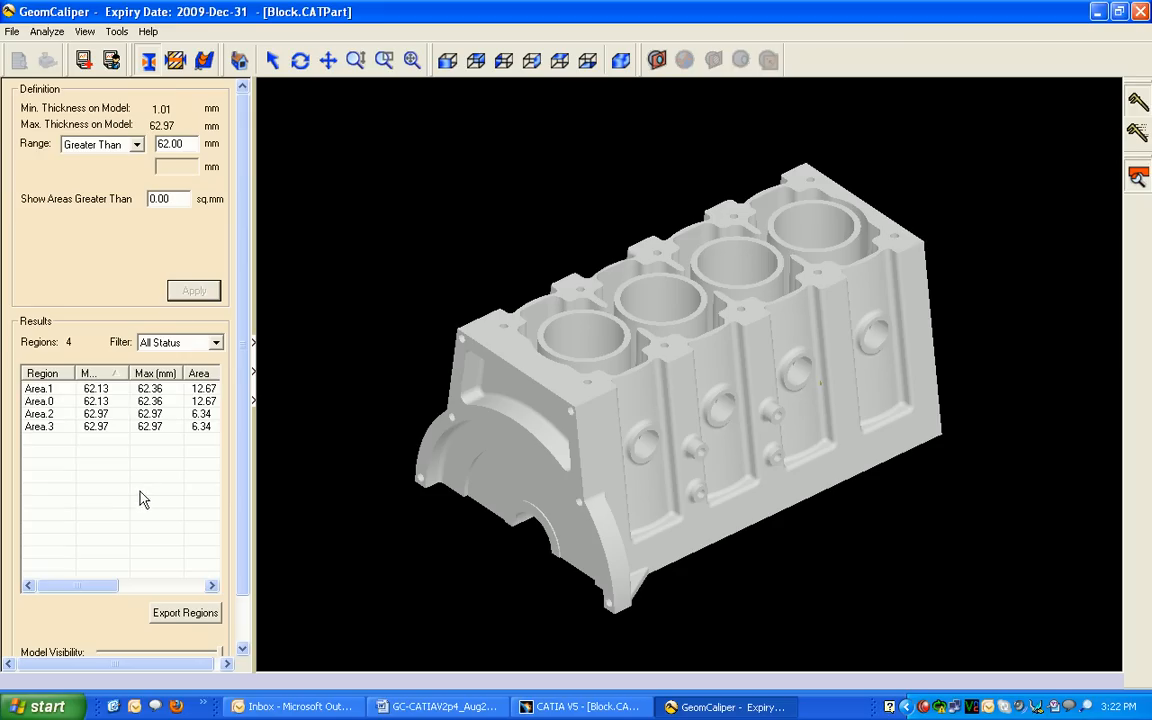
# Pick the thick wall between the cylinder bores to measure it at 62.36 mm.
pyautogui.click(40, 388)
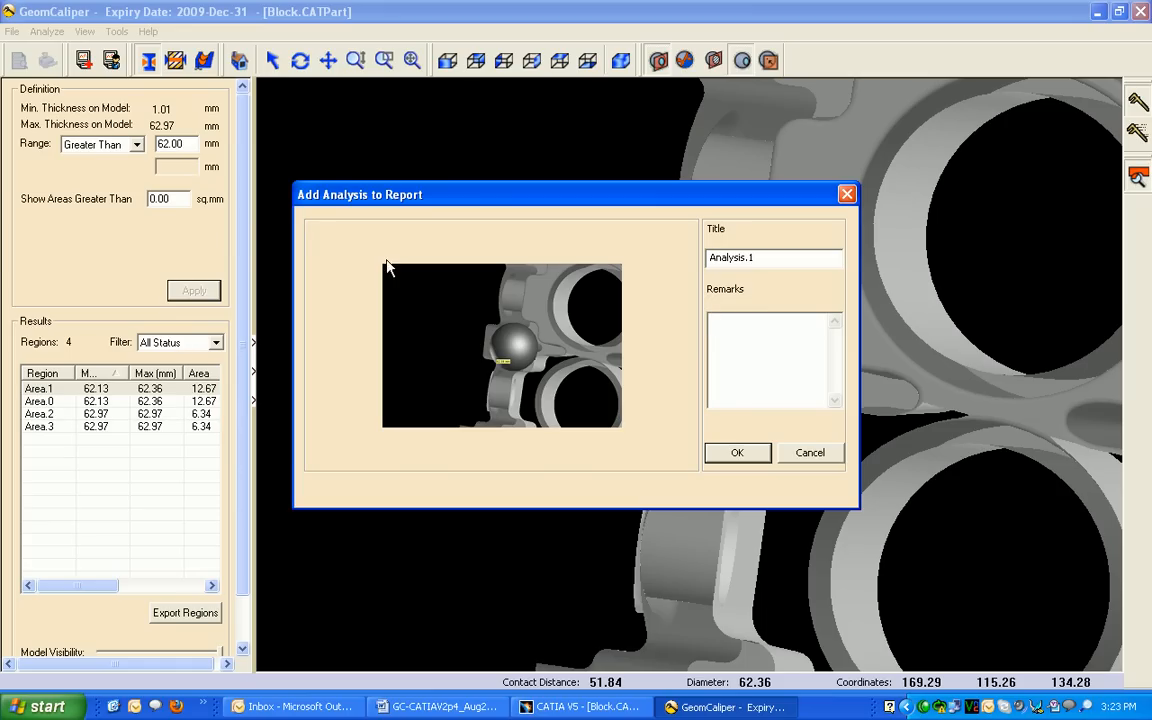
# Title the analysis 'thick region' and add it to the report.
pyautogui.click(768, 256)
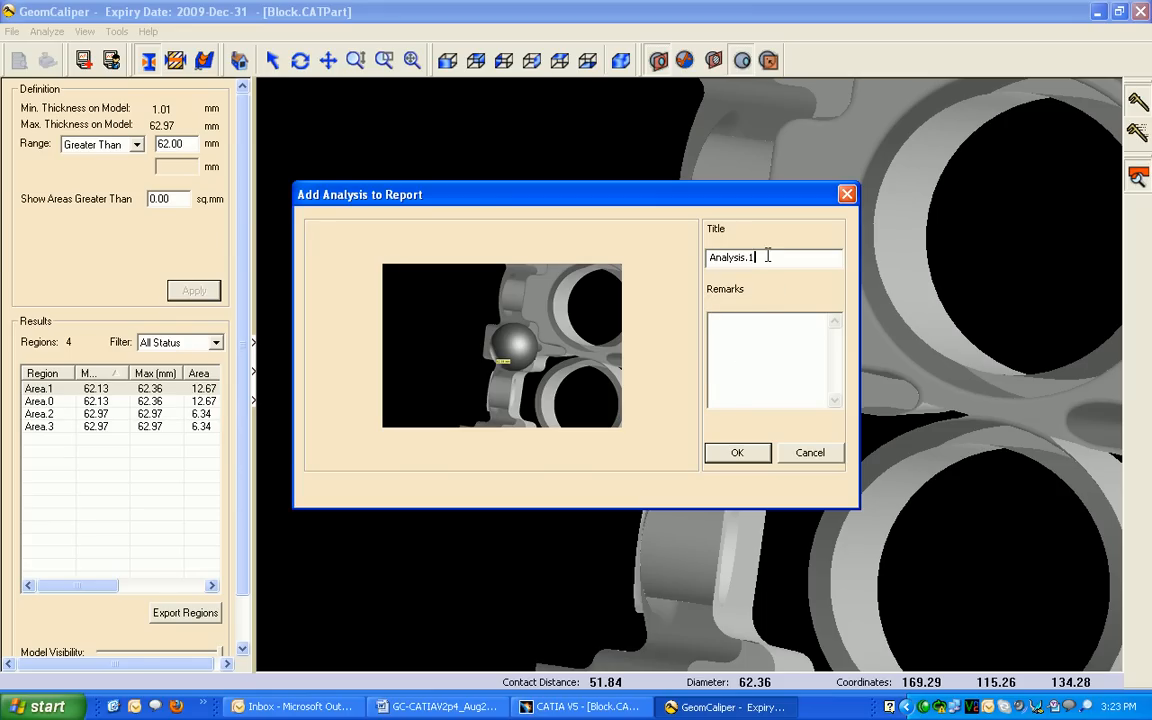
pyautogui.write('thick region')
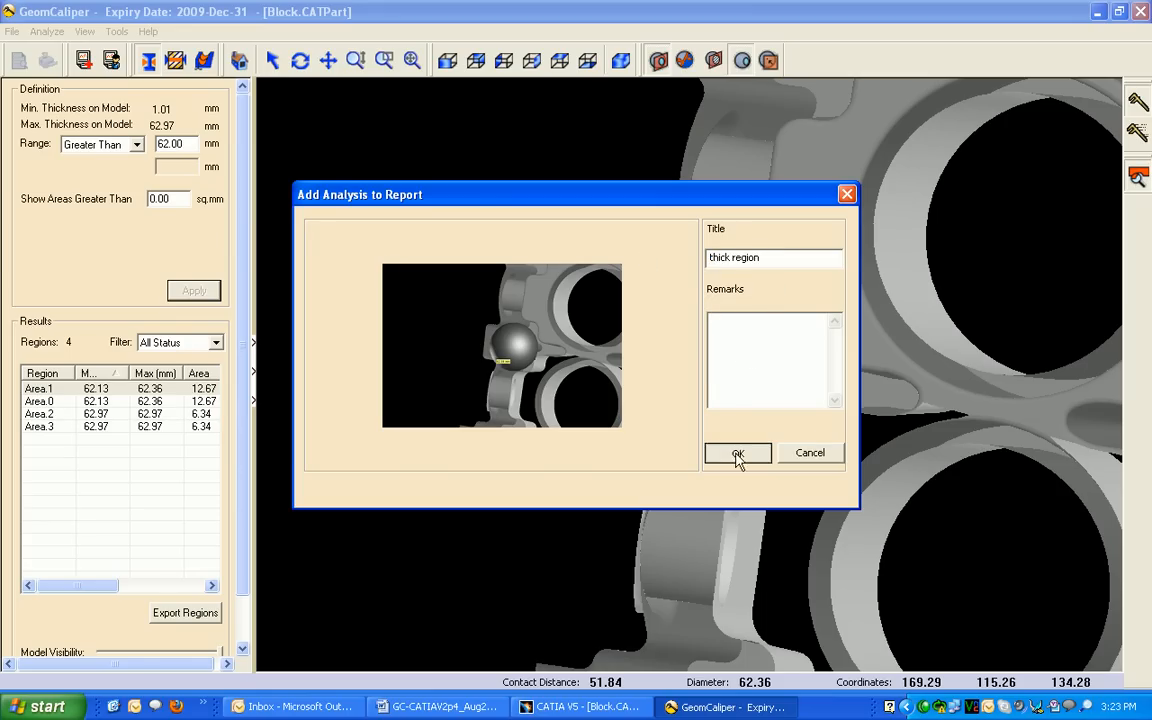
pyautogui.click(736, 452)
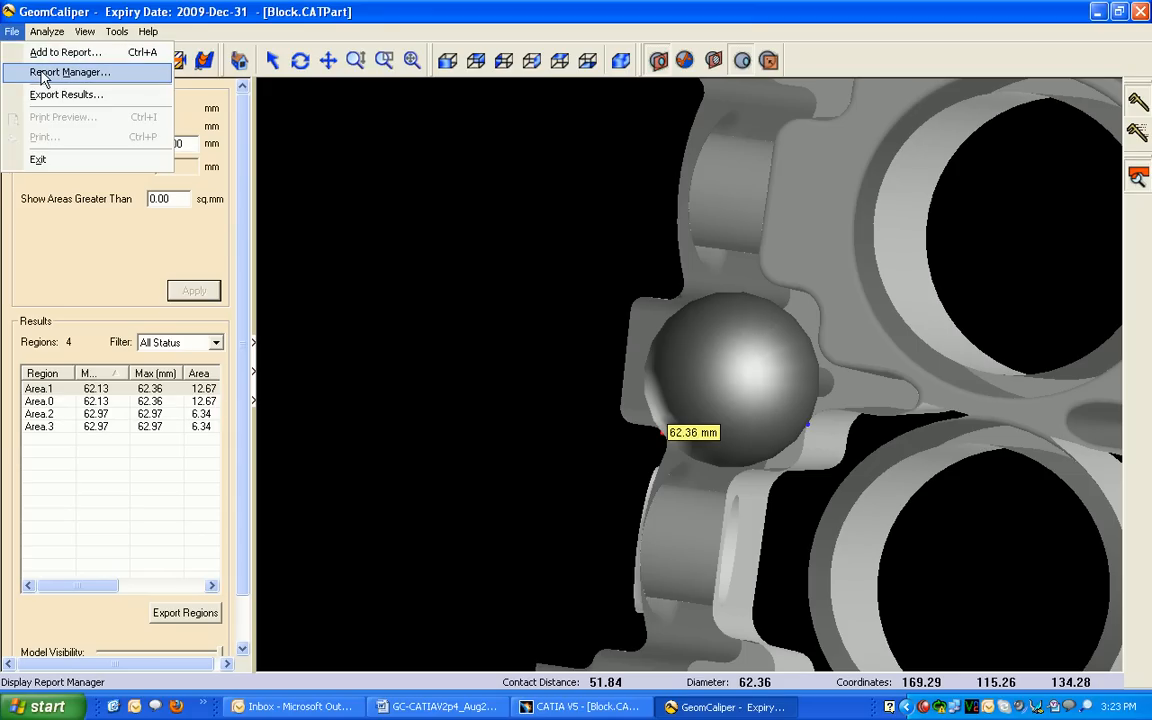
# Publish all reports from the Report Manager into the thick region folder on the Desktop.
pyautogui.click(68, 72)
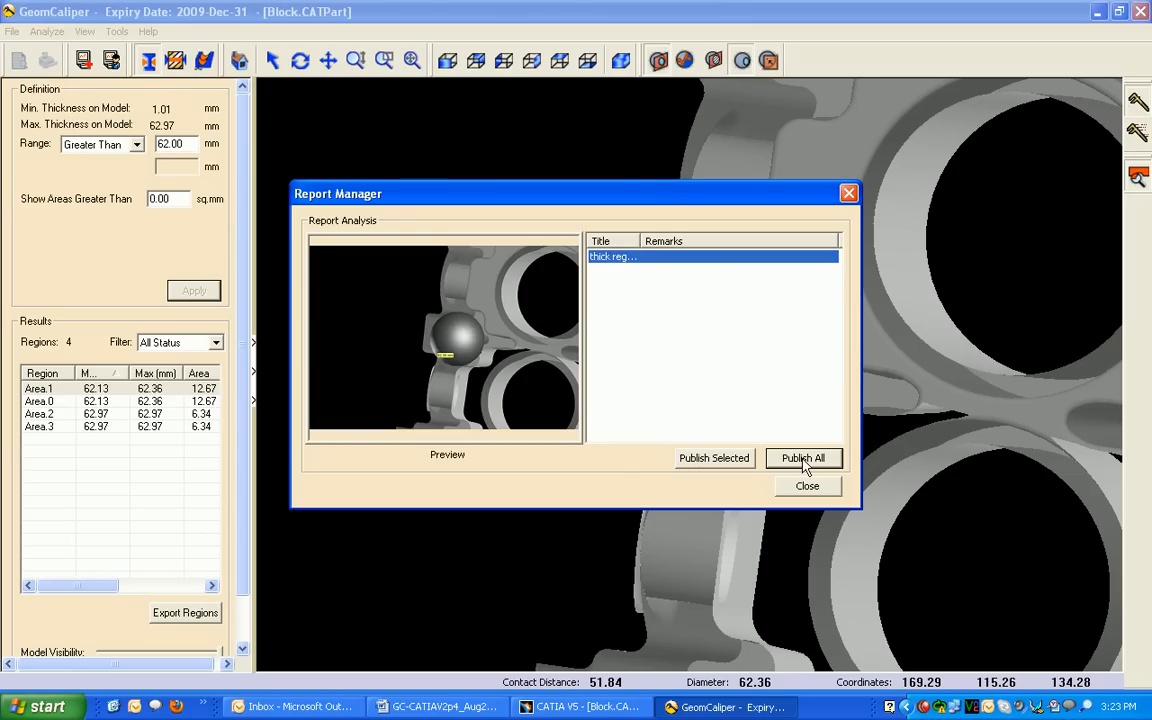
pyautogui.moveTo(714, 458)
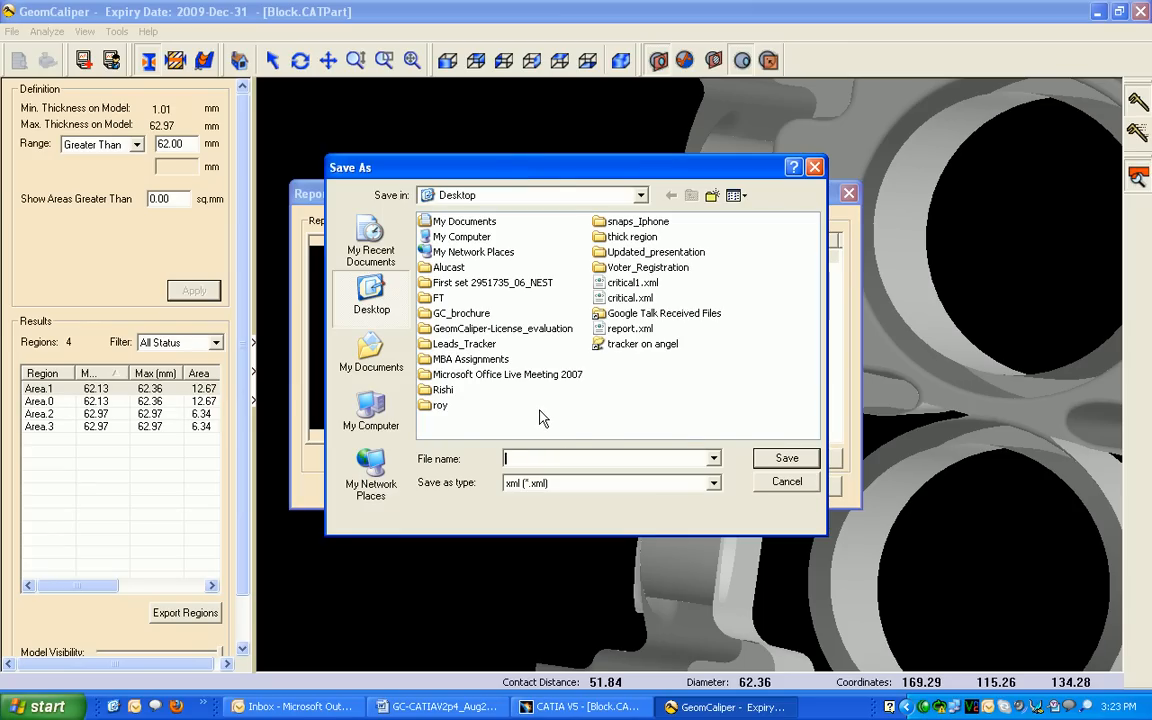
pyautogui.write('thick region')
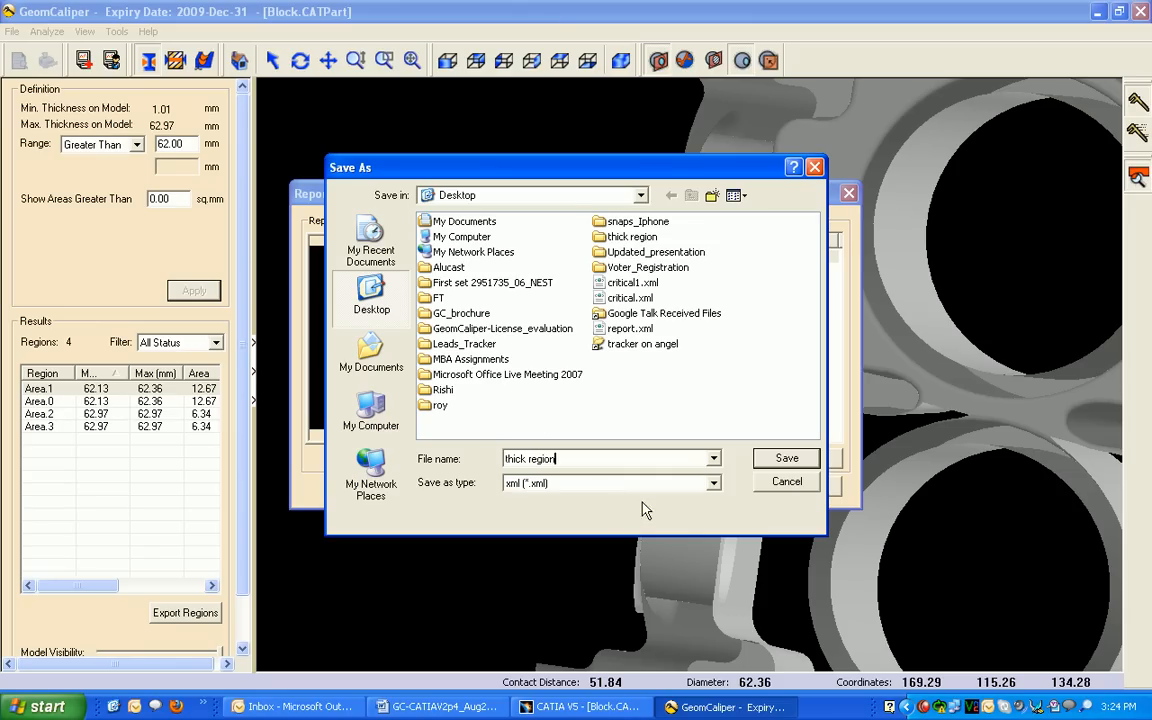
pyautogui.click(786, 458)
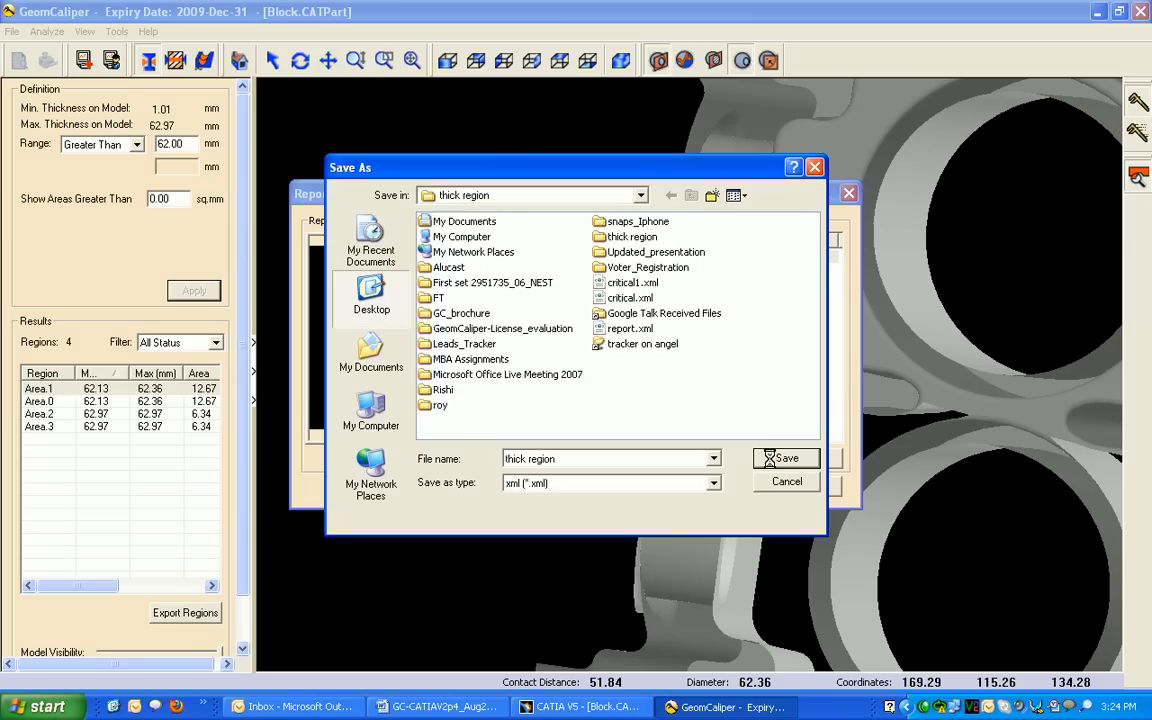
pyautogui.click(786, 458)
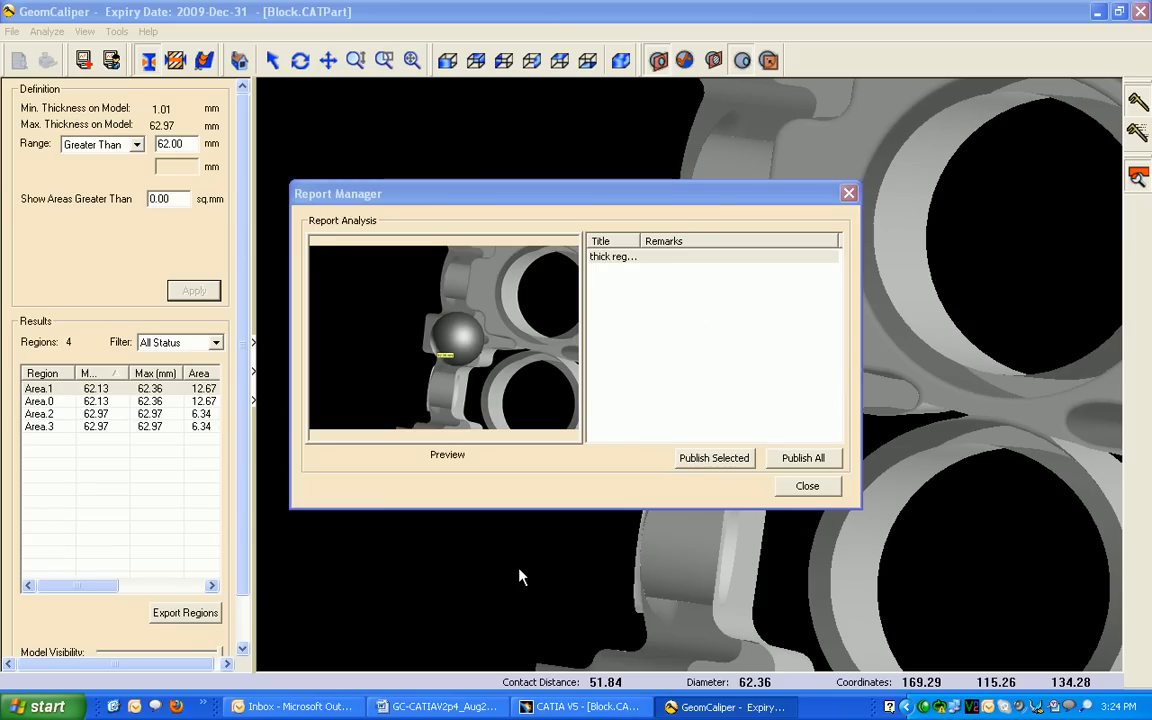
pyautogui.click(804, 456)
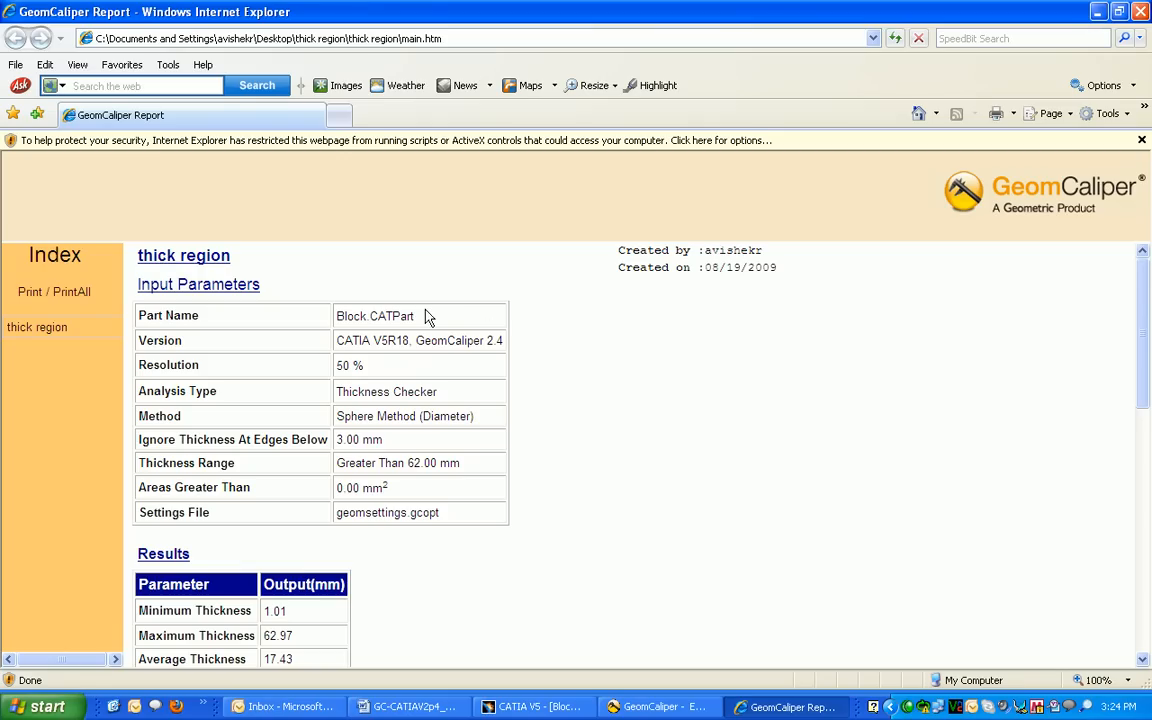
pyautogui.moveTo(404, 388)
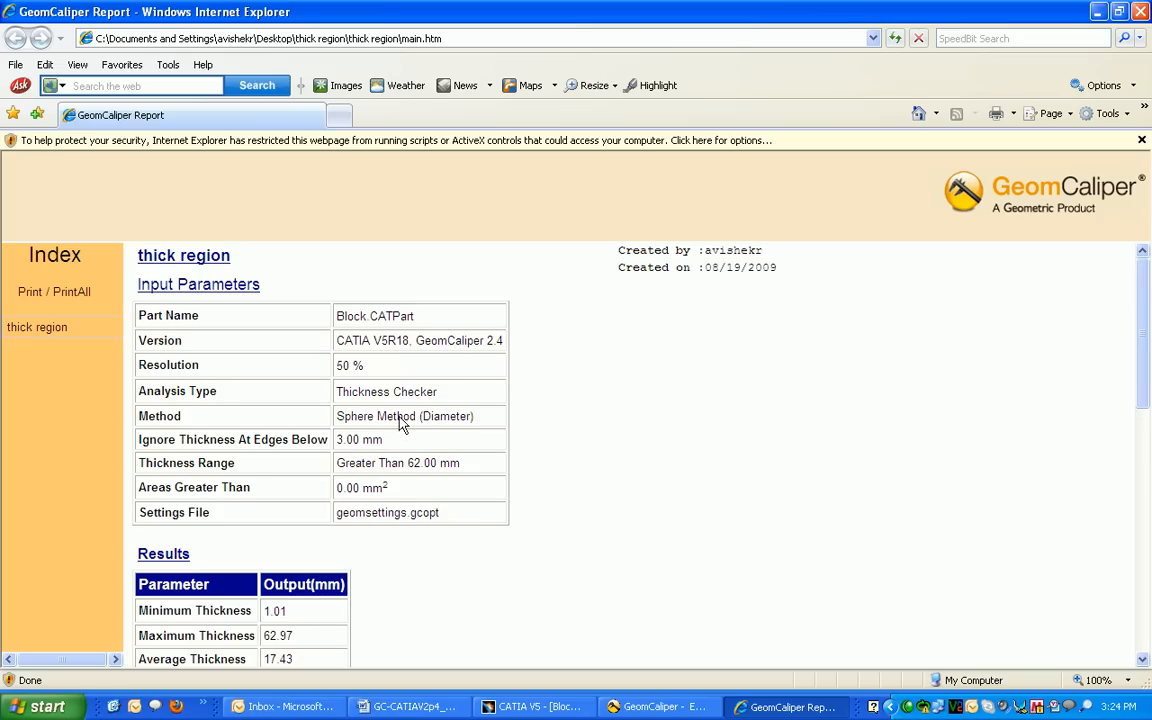
pyautogui.moveTo(436, 480)
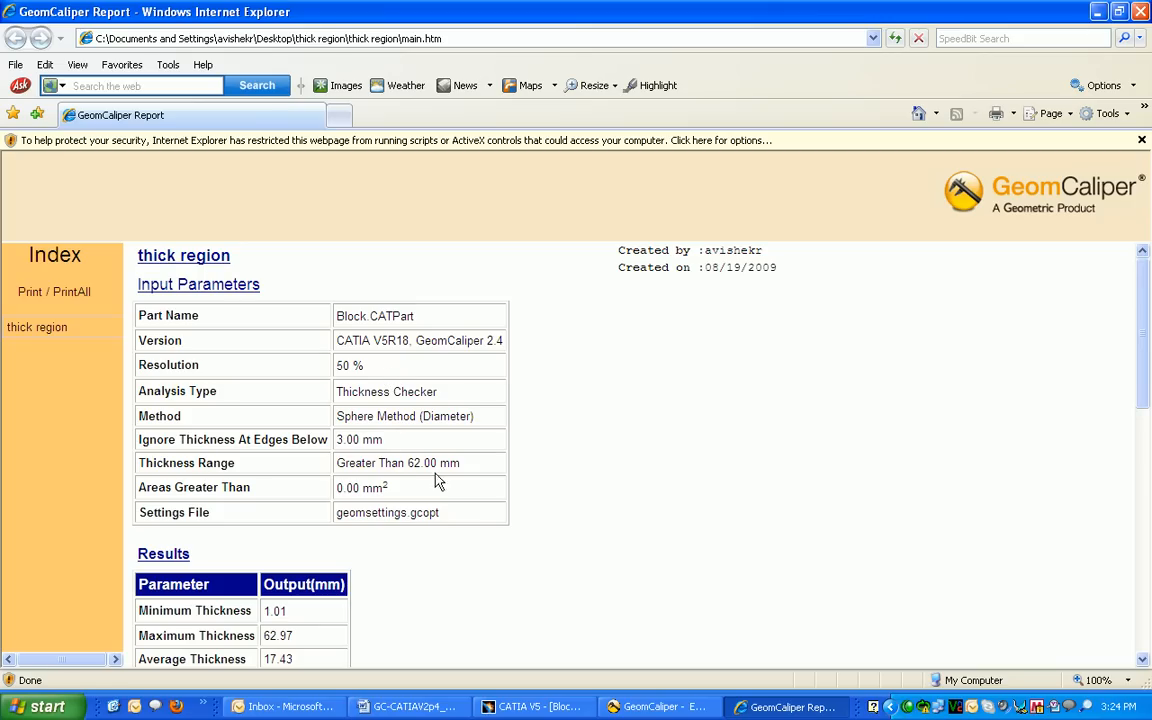
# Scroll the report down through Results and Region Details to the snapshot image.
pyautogui.scroll(-3)
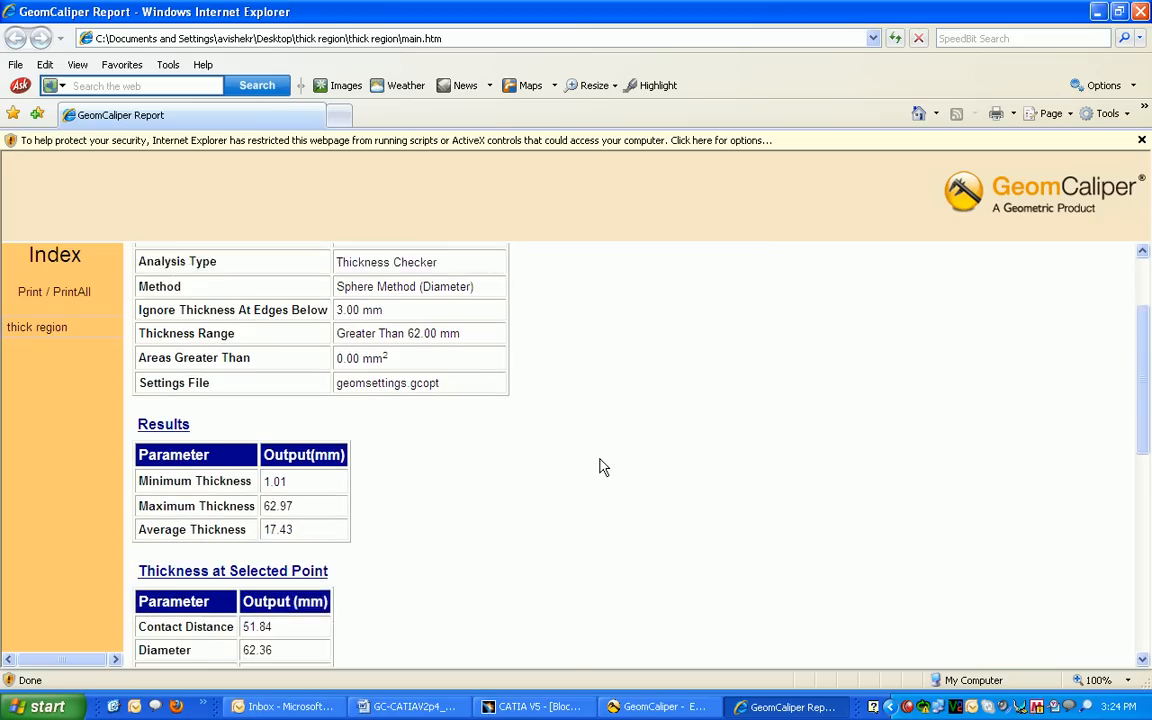
pyautogui.scroll(-3)
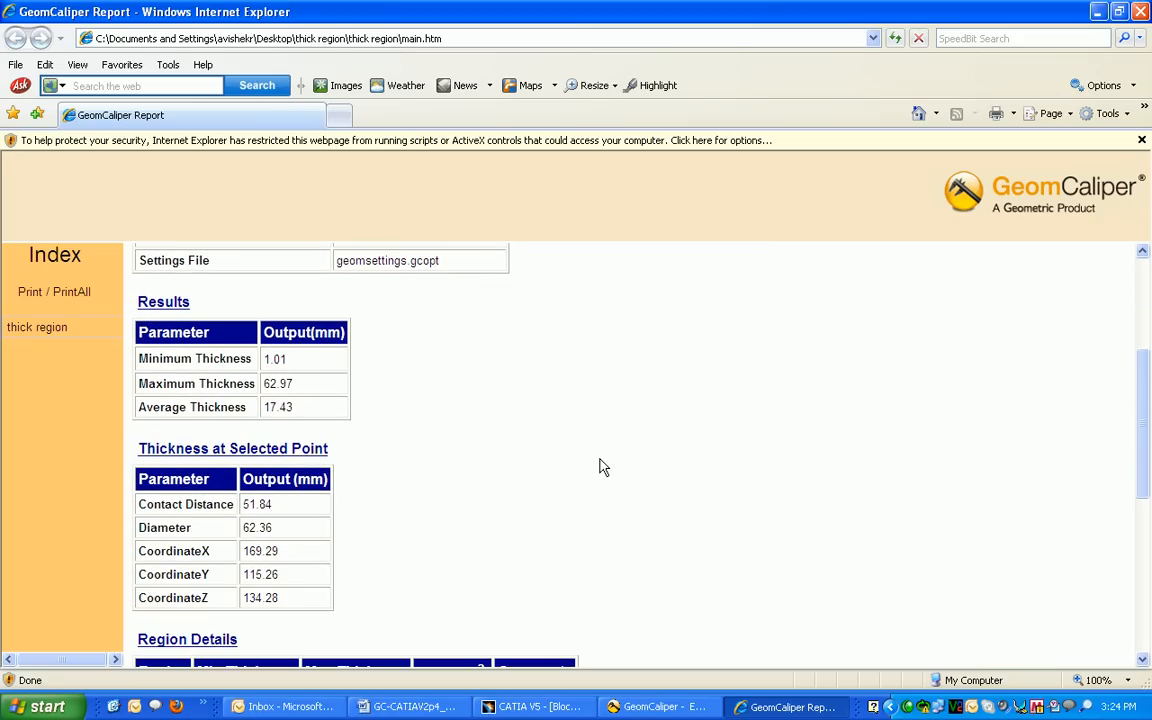
pyautogui.scroll(-3)
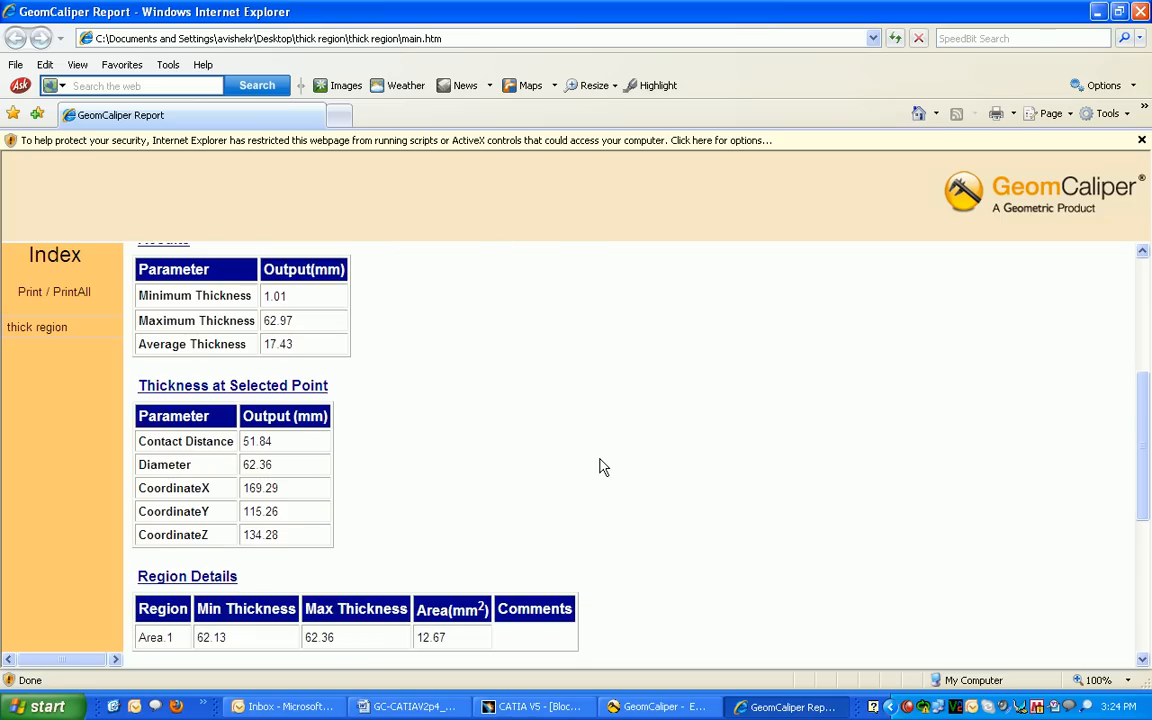
pyautogui.scroll(-3)
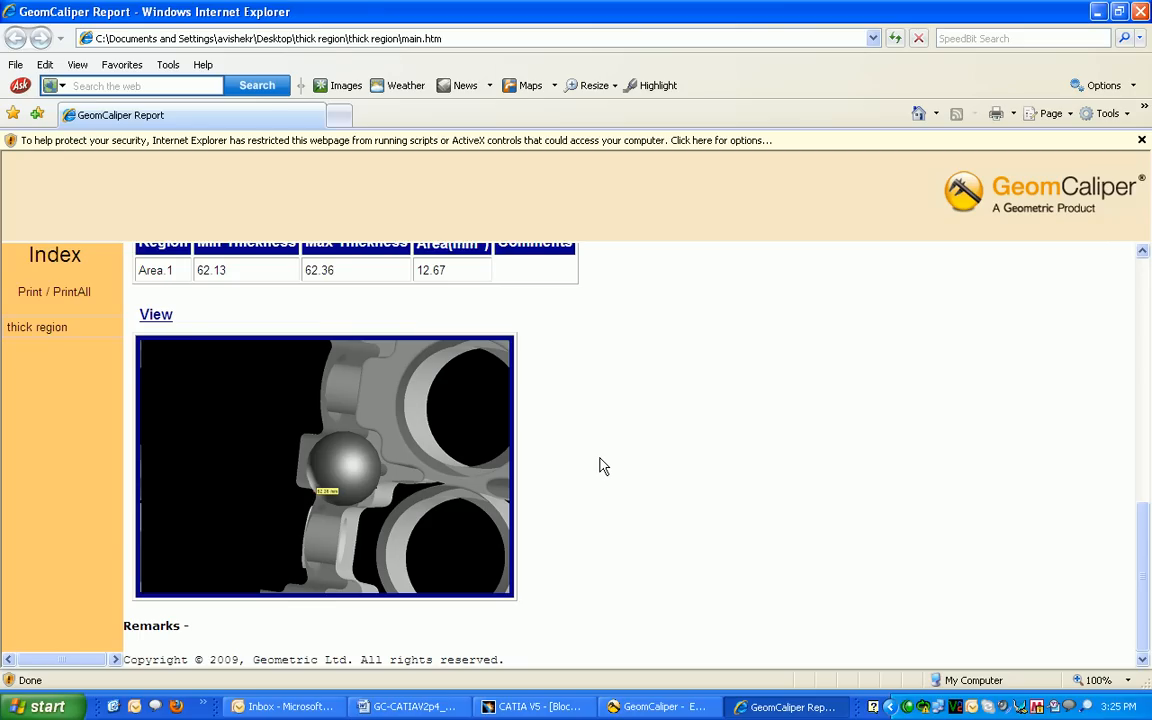
pyautogui.moveTo(900, 164)
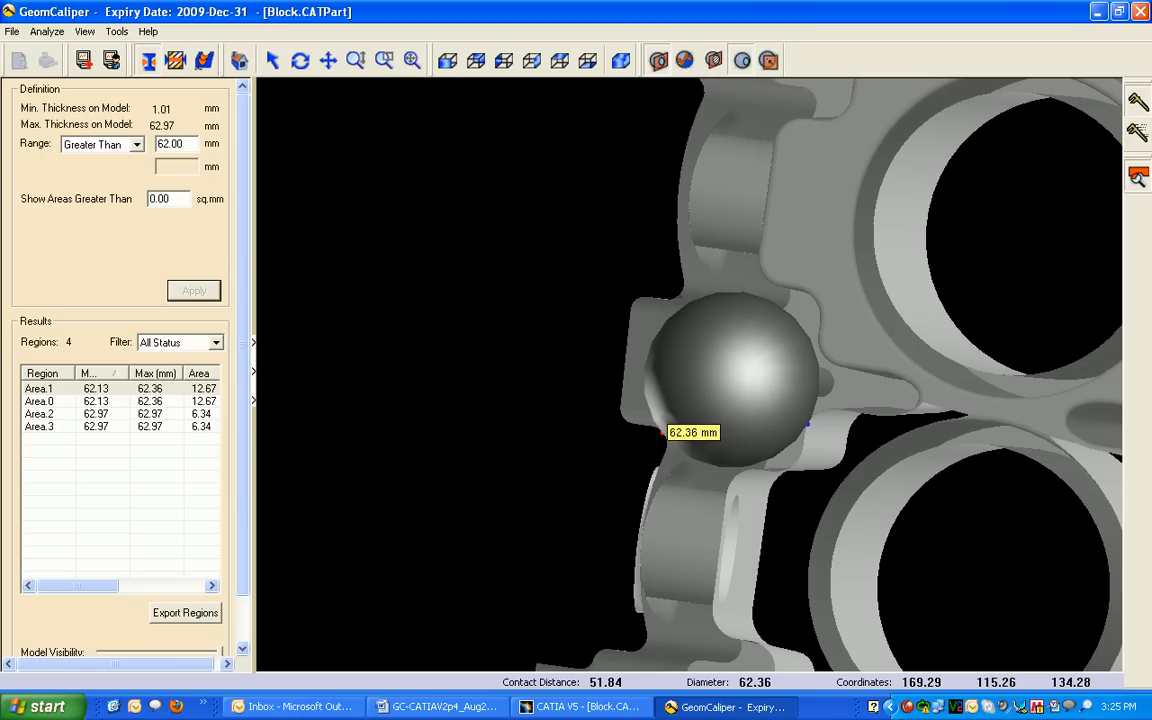
pyautogui.moveTo(506, 228)
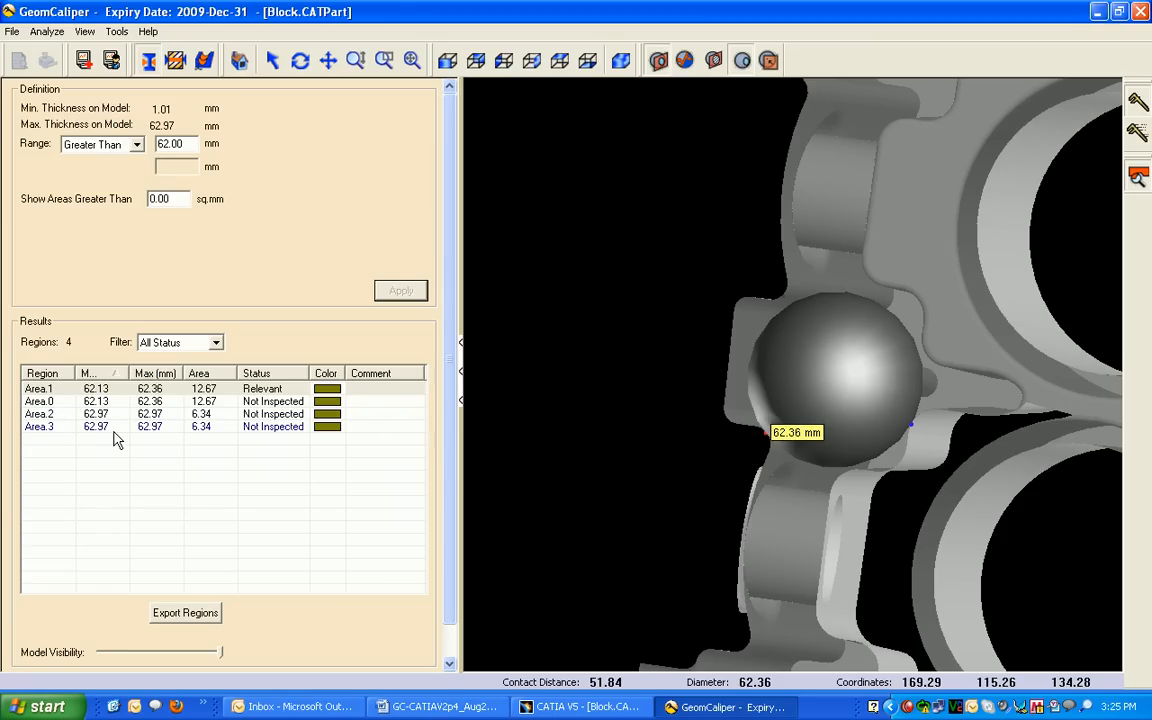
pyautogui.moveTo(324, 430)
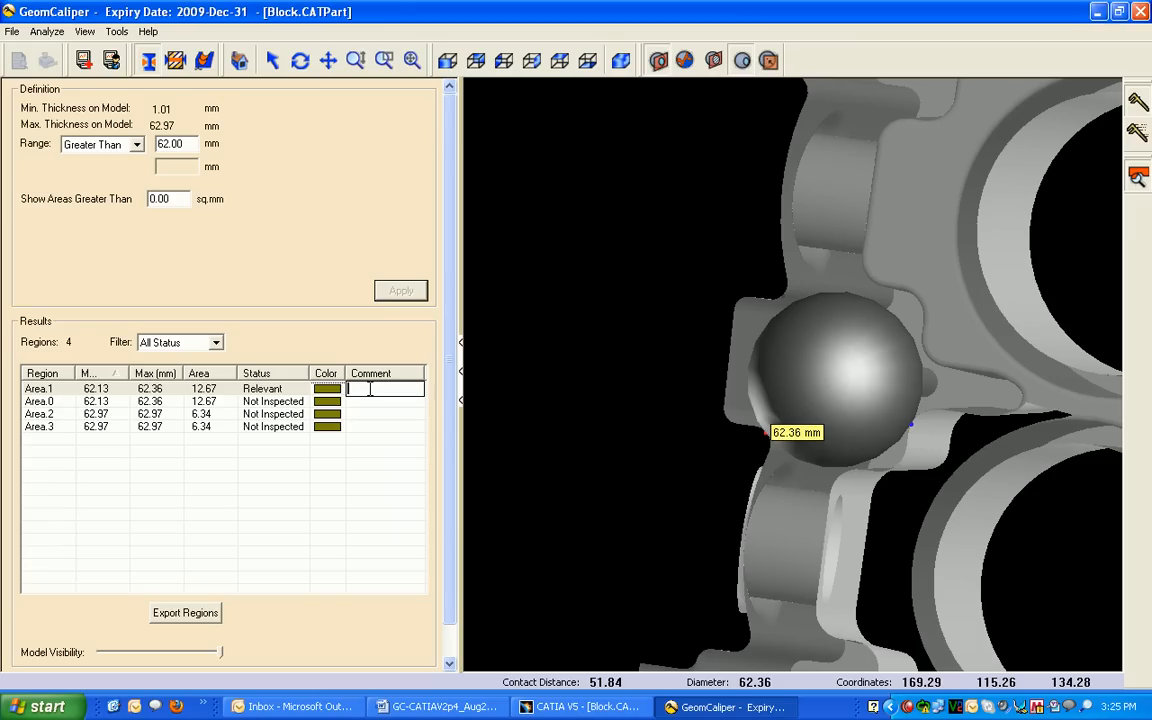
# Enter 'thick region2' as the comment for the second listed area.
pyautogui.write('thick region2')
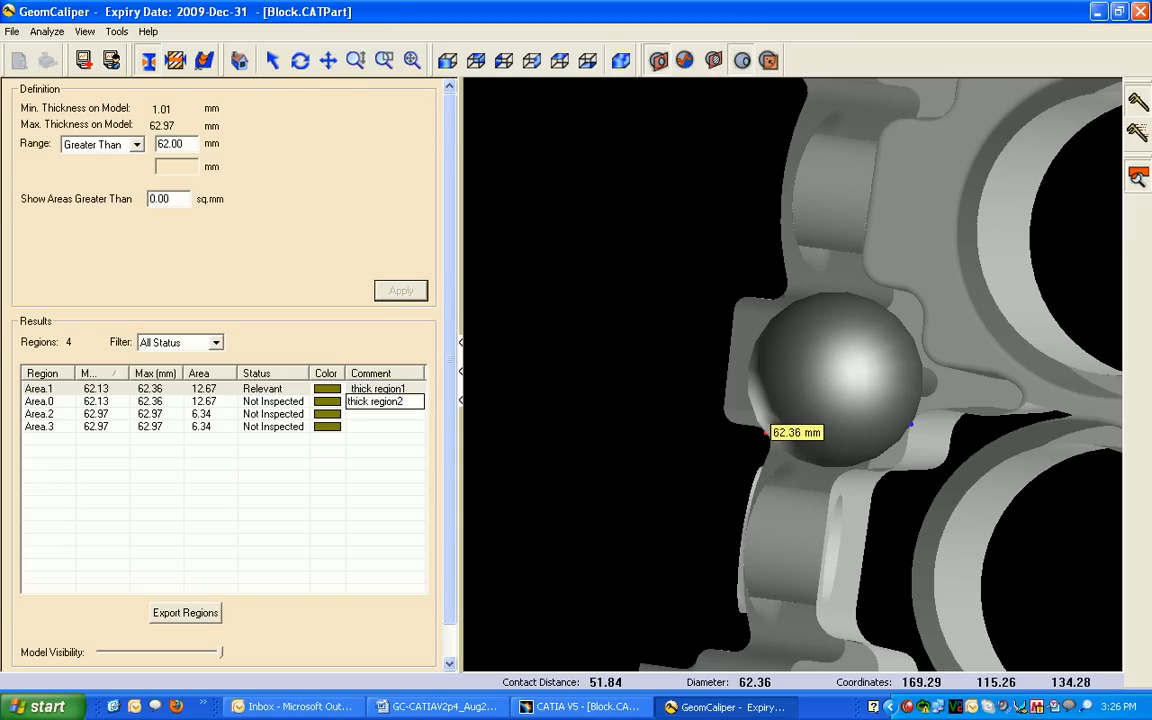
pyautogui.click(40, 388)
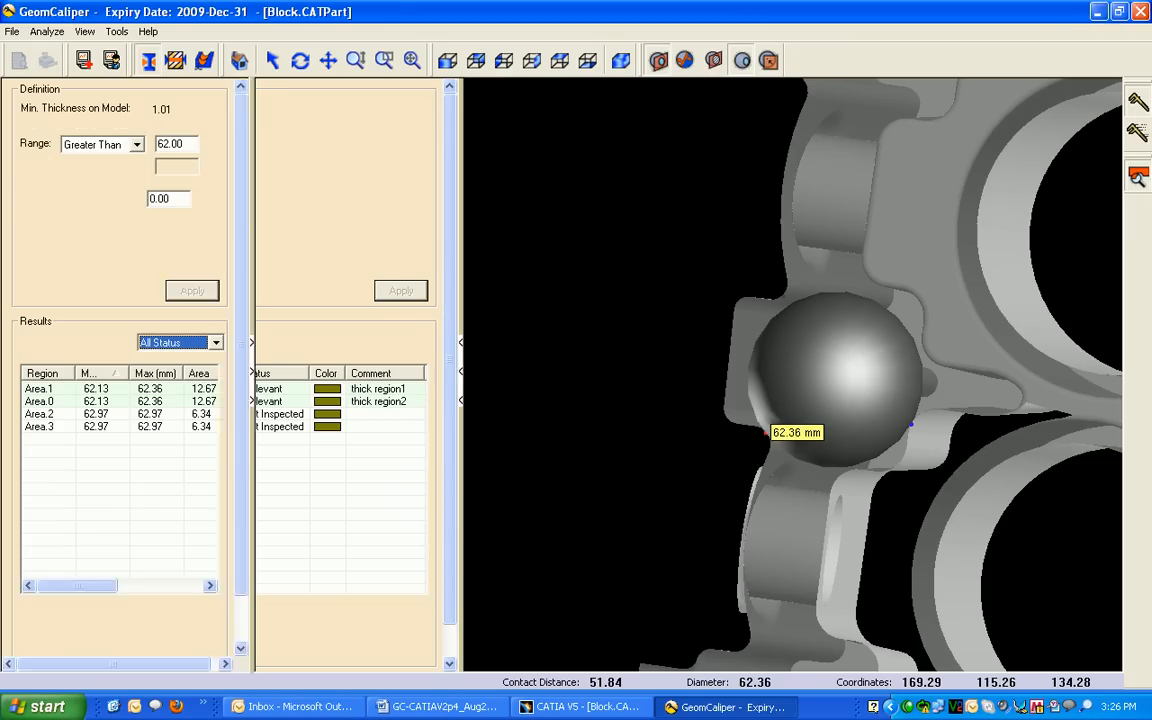
# Export the commented regions as 'thick regions' into the thick region folder.
pyautogui.click(184, 612)
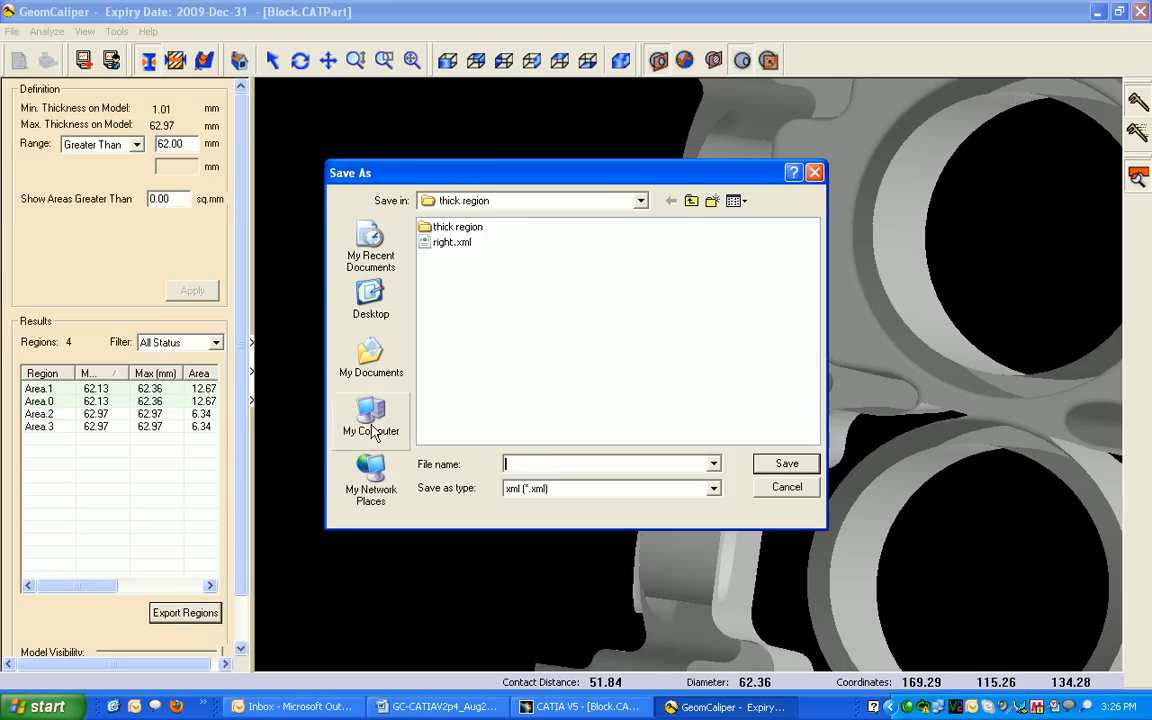
pyautogui.write('thick regions')
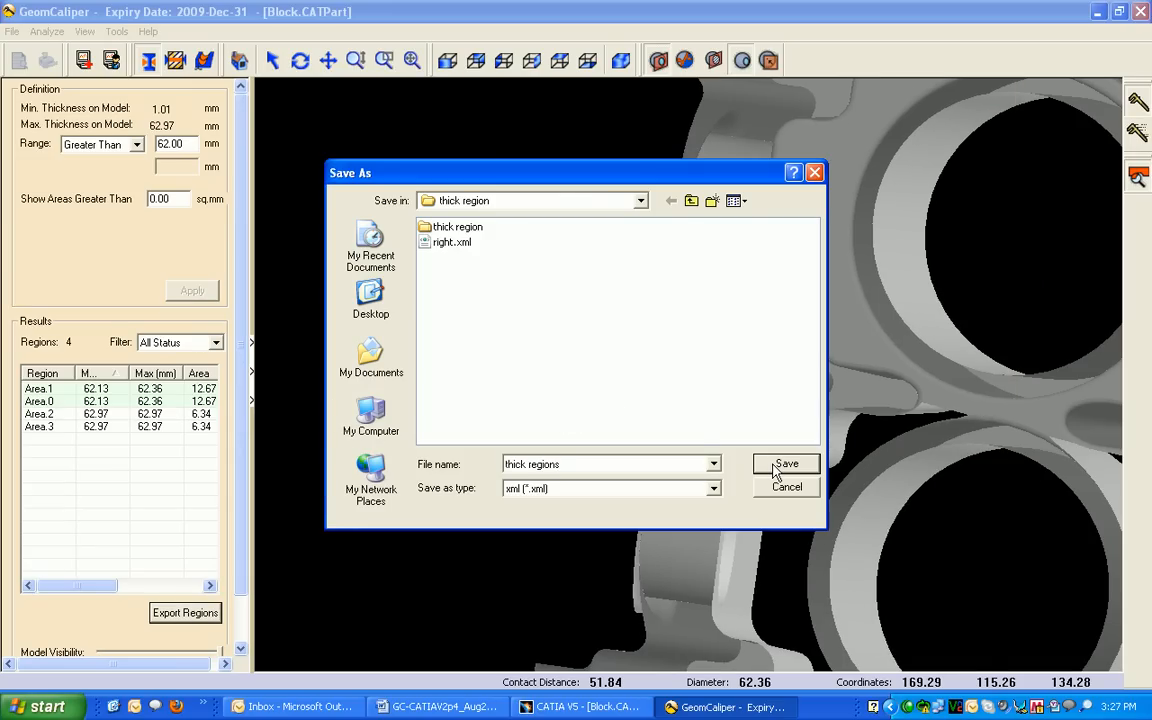
pyautogui.click(786, 464)
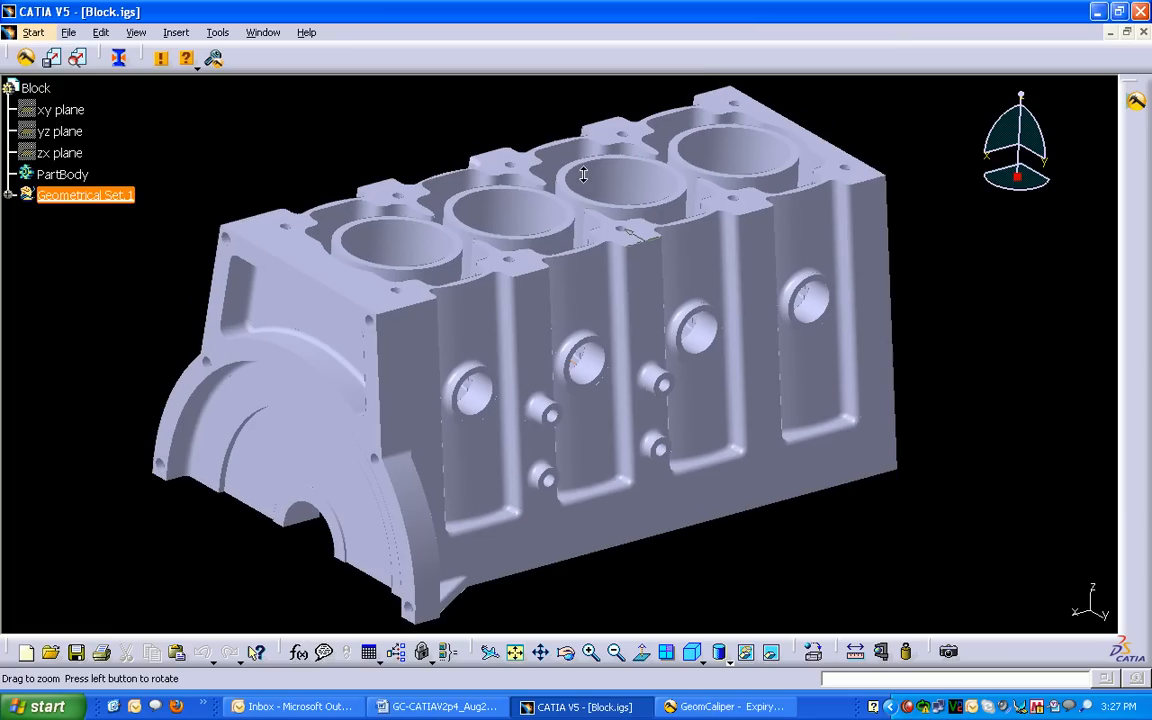
# Import thick regions.xml as critical-region annotations on the engine block.
pyautogui.click(312, 142)
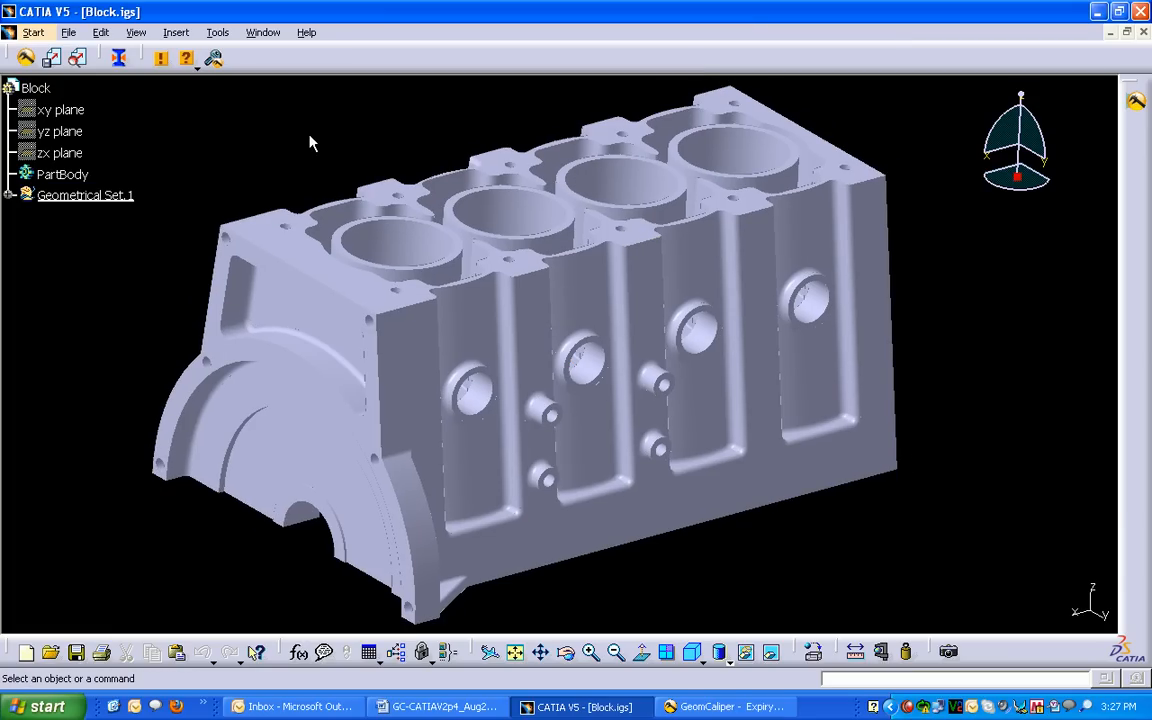
pyautogui.moveTo(170, 132)
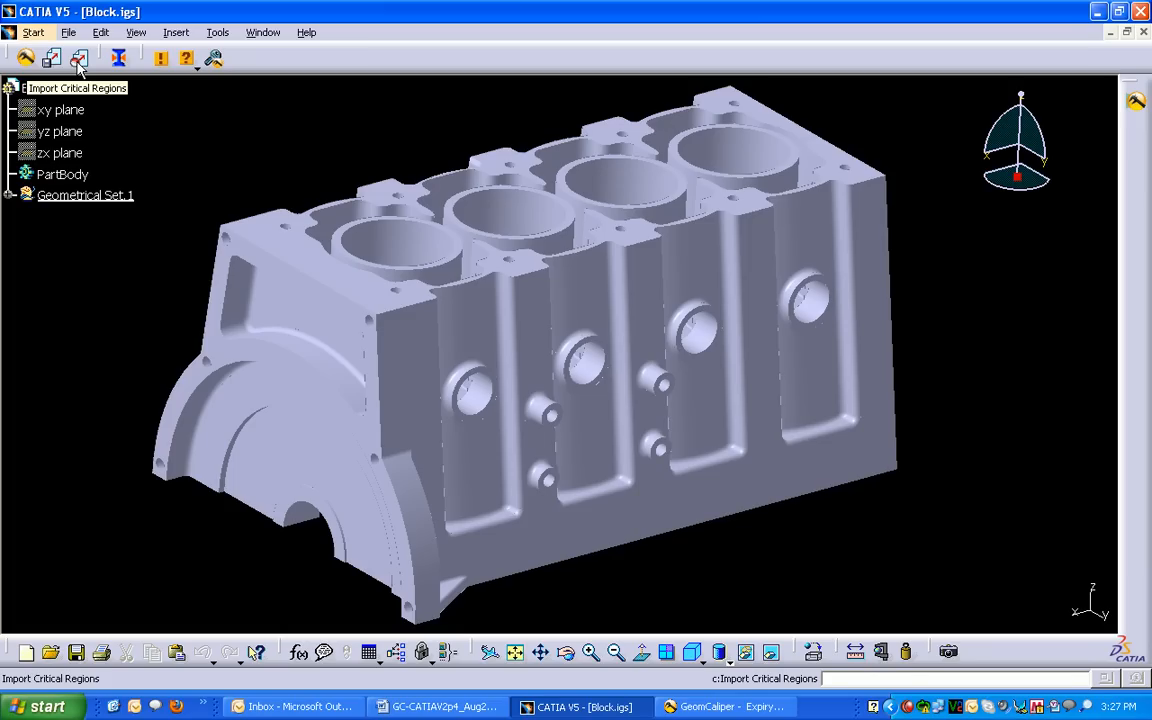
pyautogui.click(80, 58)
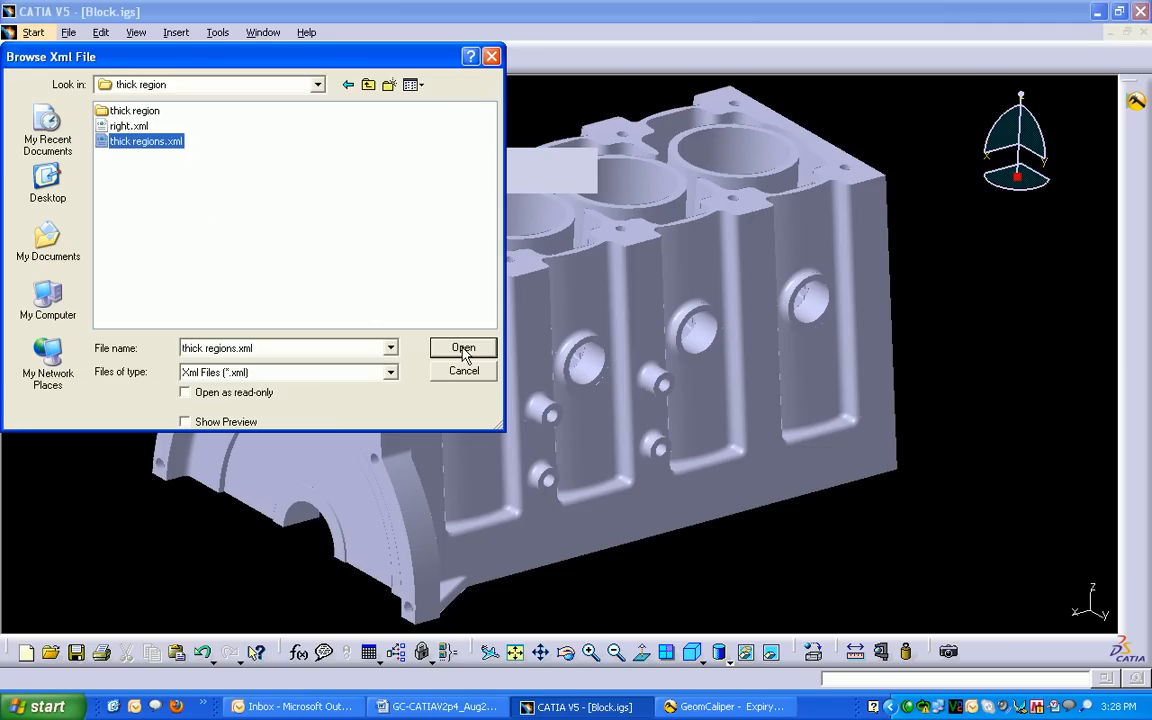
pyautogui.click(464, 348)
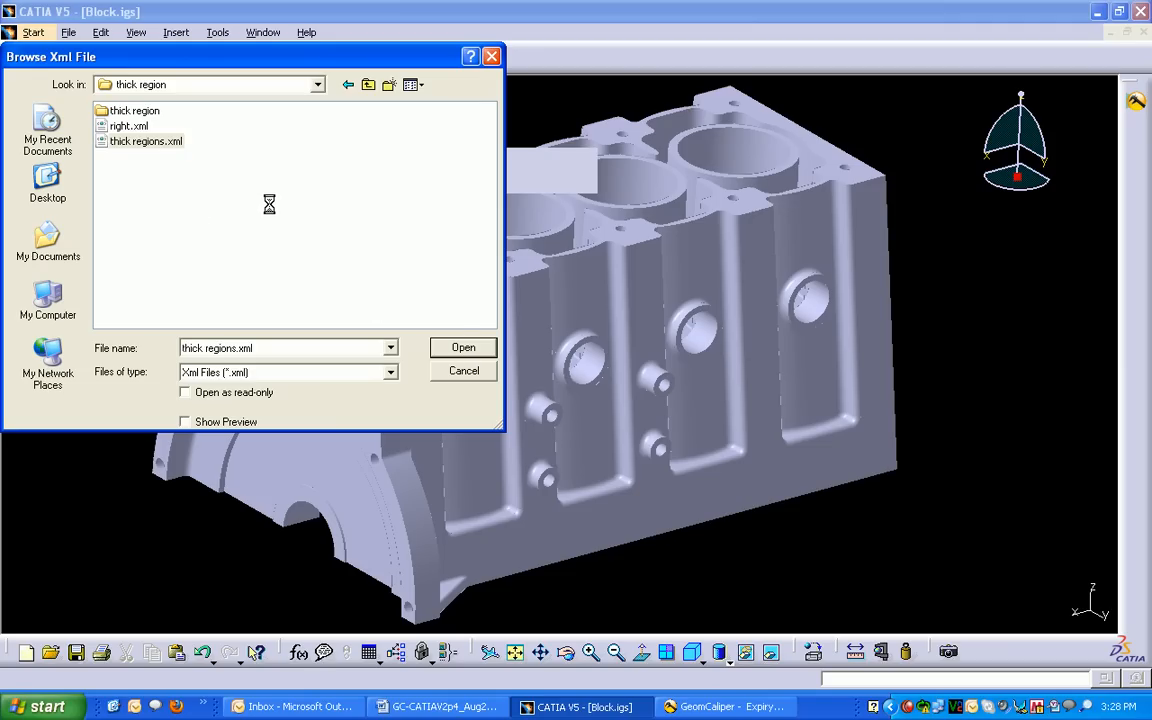
pyautogui.click(464, 348)
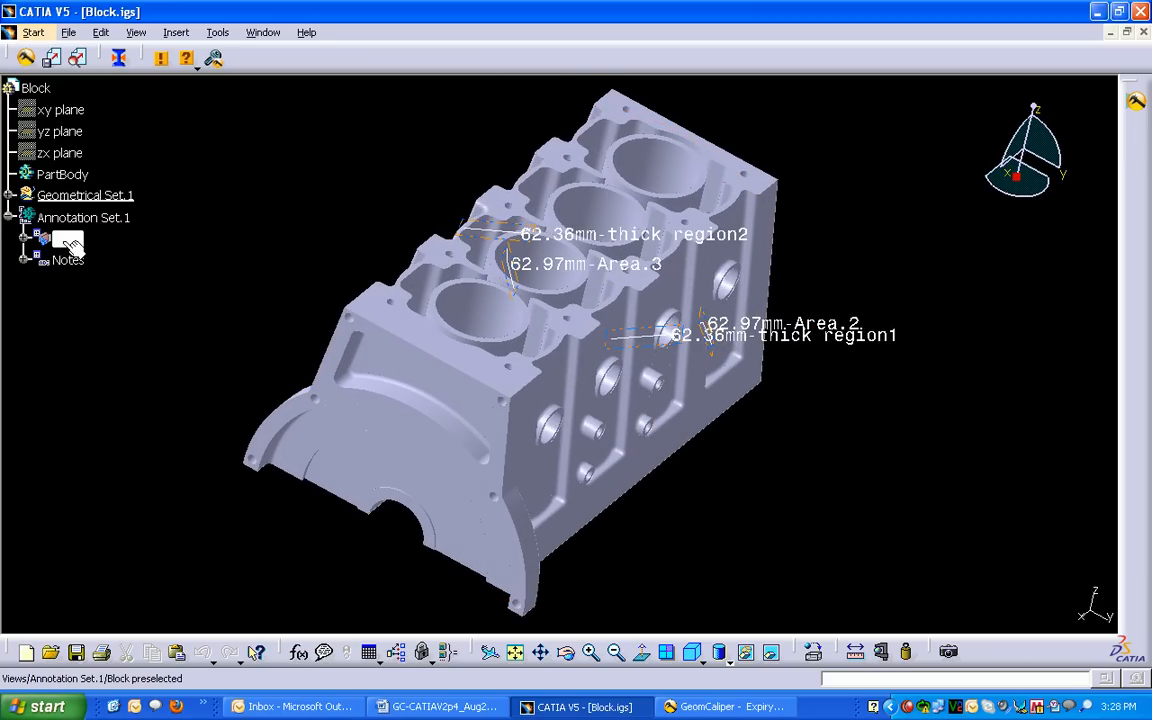
# Use the annotation node's context menu to reposition the four notes around the block.
pyautogui.rightClick(64, 238)
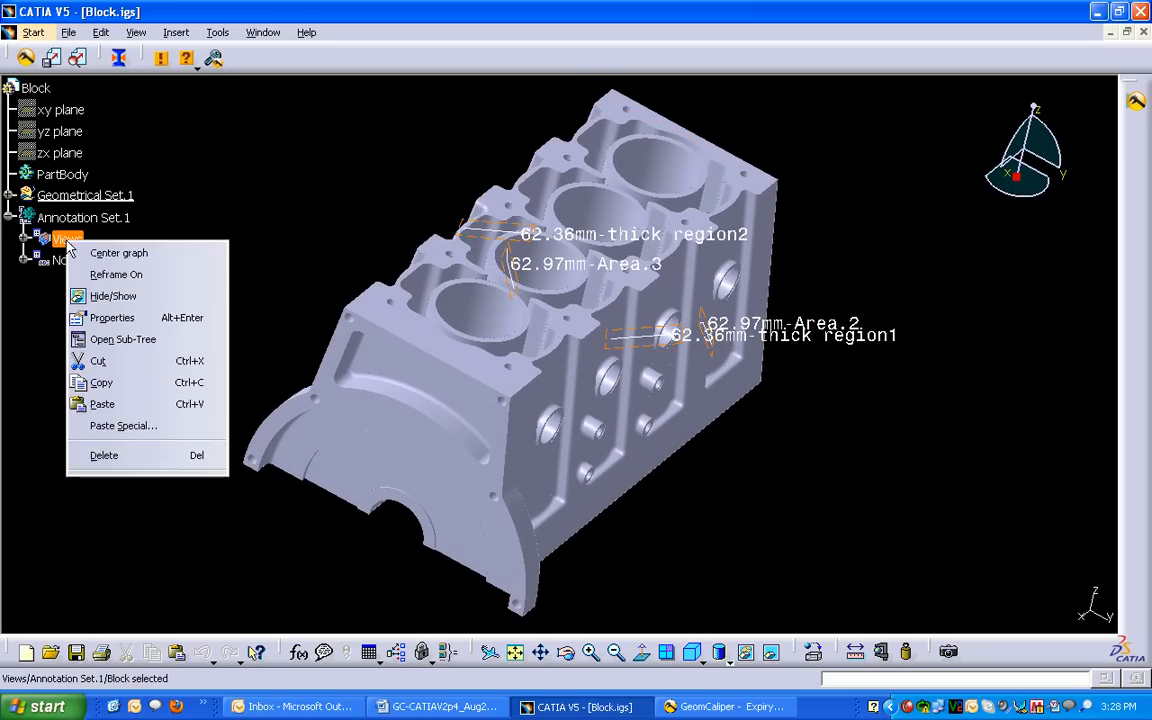
pyautogui.click(784, 548)
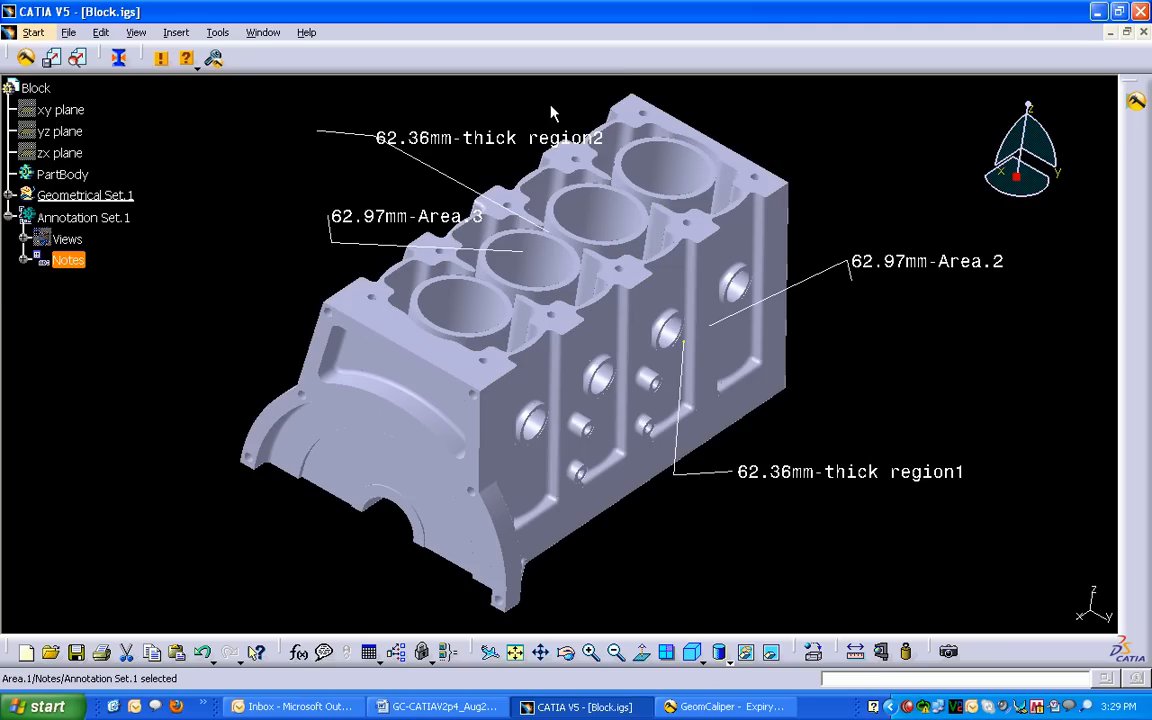
pyautogui.moveTo(836, 148)
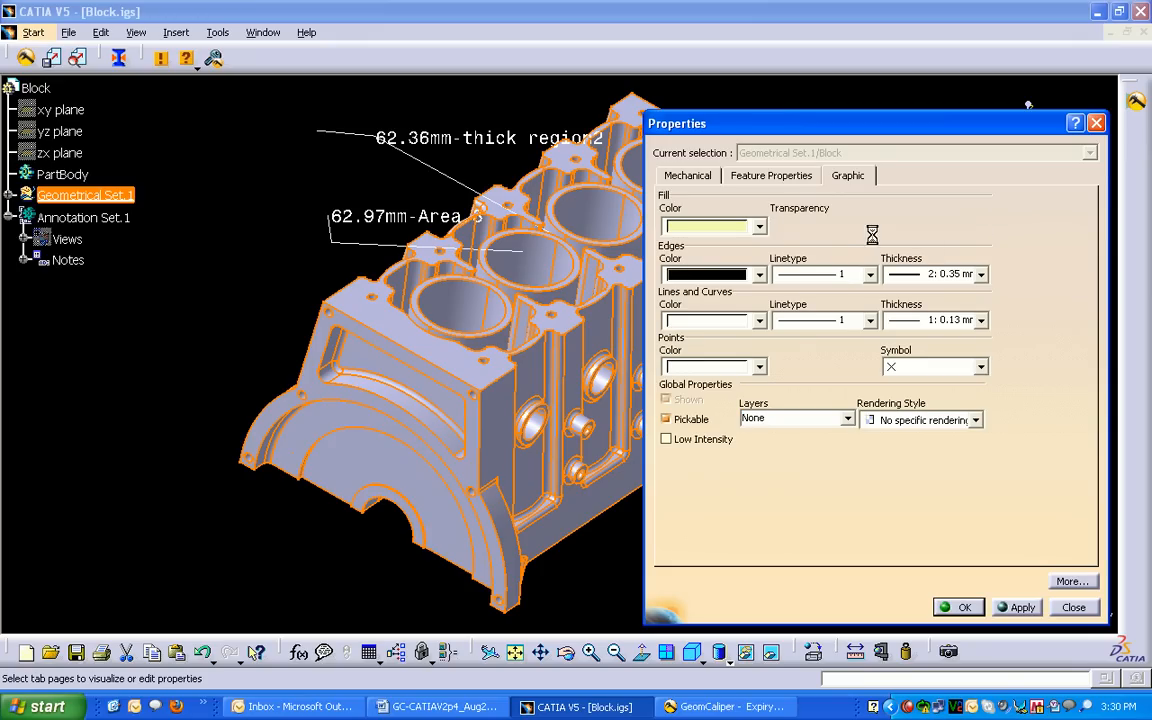
# Set the block's fill transparency to 176 and apply it.
pyautogui.moveTo(872, 232); pyautogui.dragTo(920, 232)
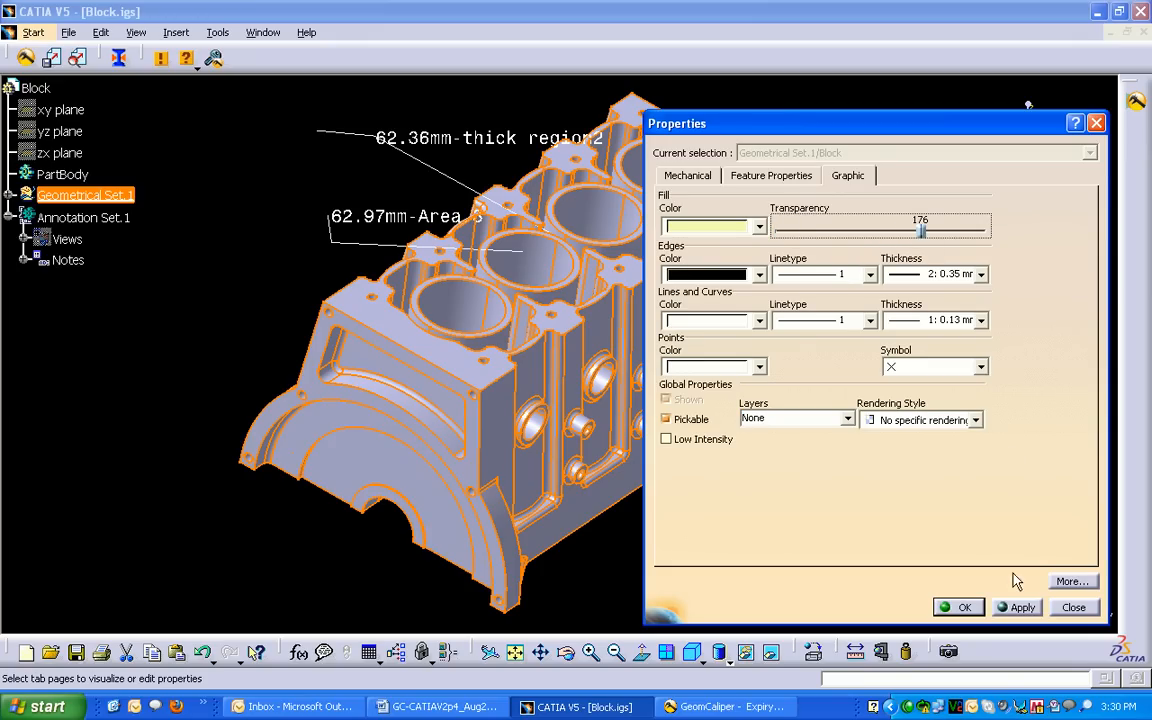
pyautogui.click(1022, 608)
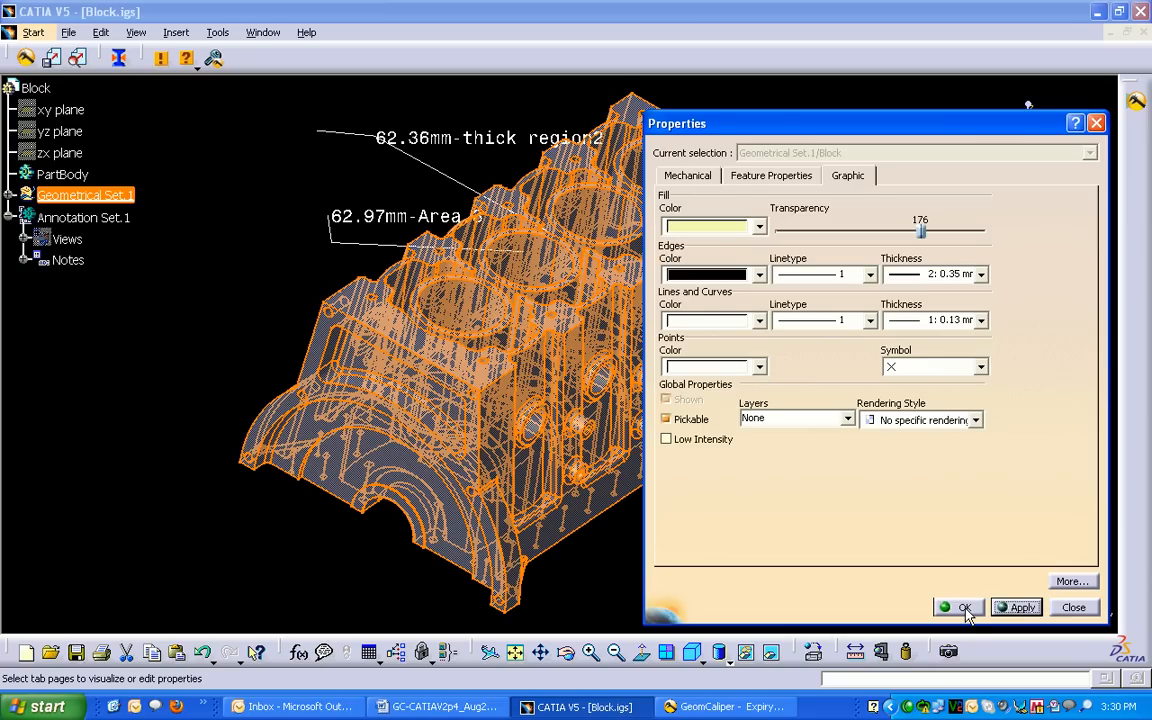
pyautogui.click(960, 608)
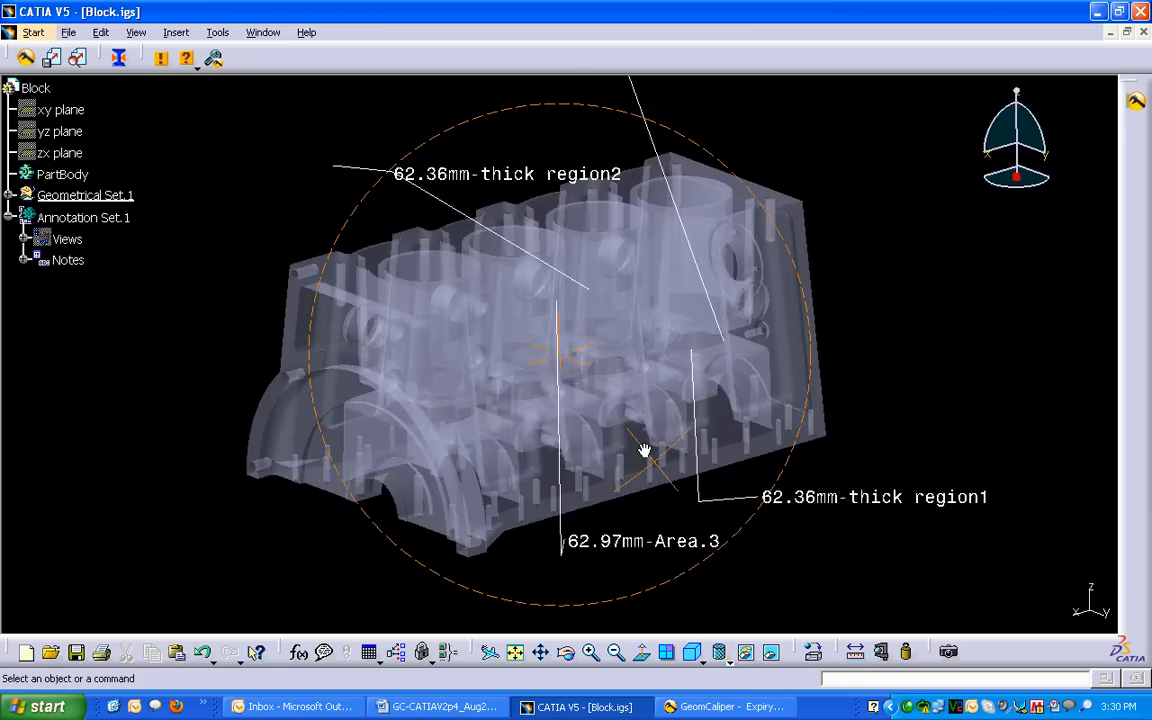
pyautogui.moveTo(644, 450); pyautogui.dragTo(676, 520)
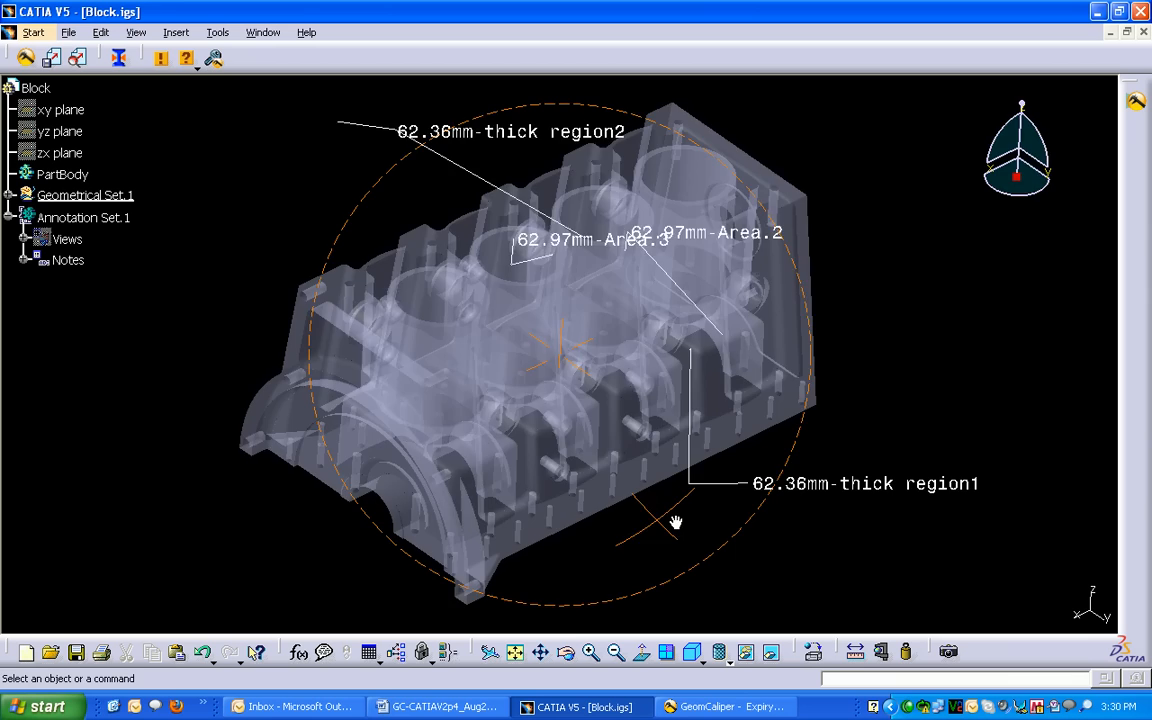
pyautogui.moveTo(676, 520); pyautogui.dragTo(590, 444)
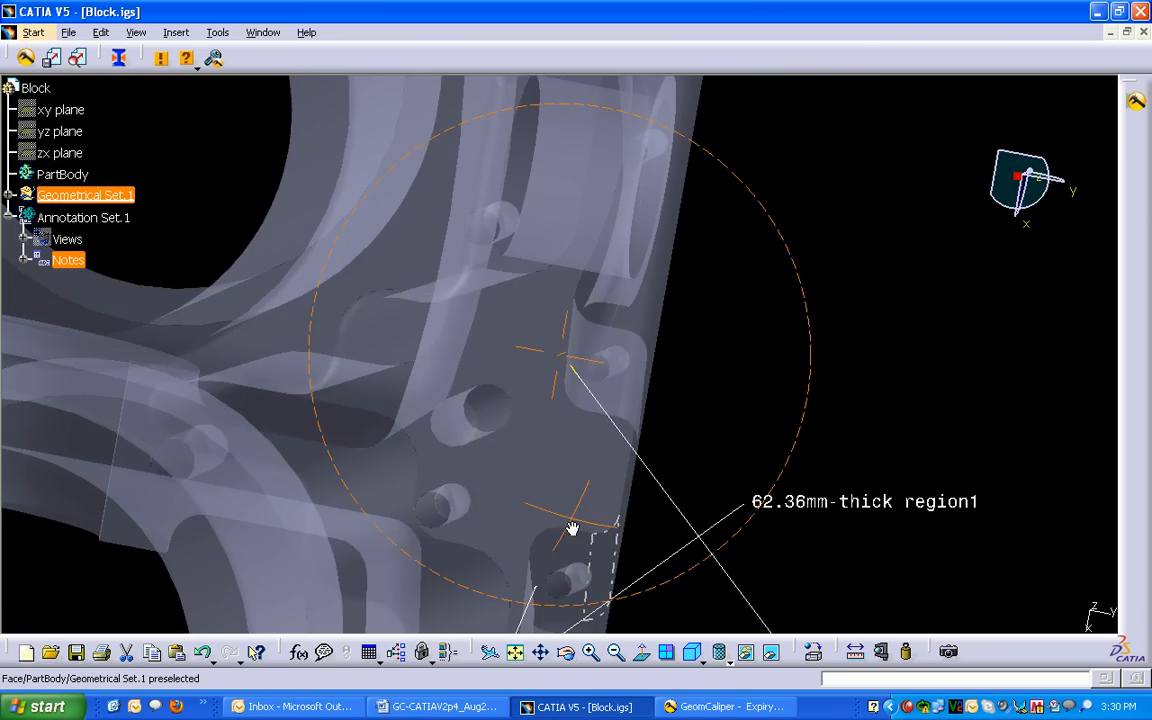
pyautogui.moveTo(572, 528); pyautogui.dragTo(464, 396)
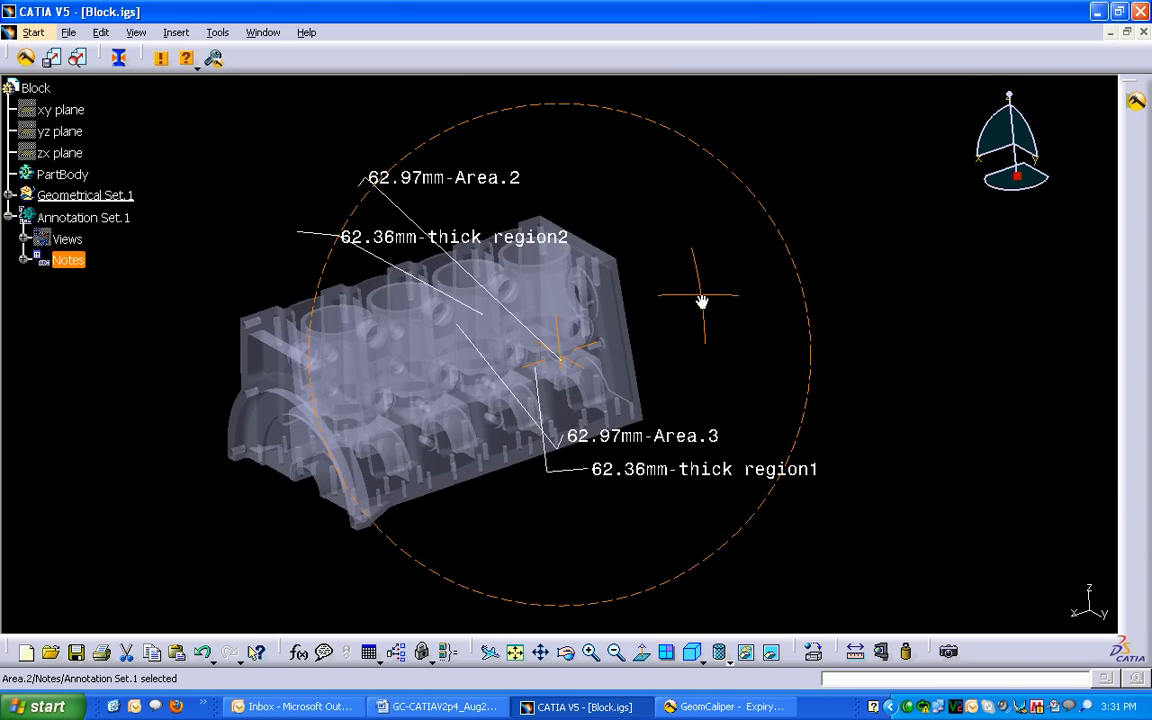
pyautogui.moveTo(700, 302); pyautogui.dragTo(770, 310)
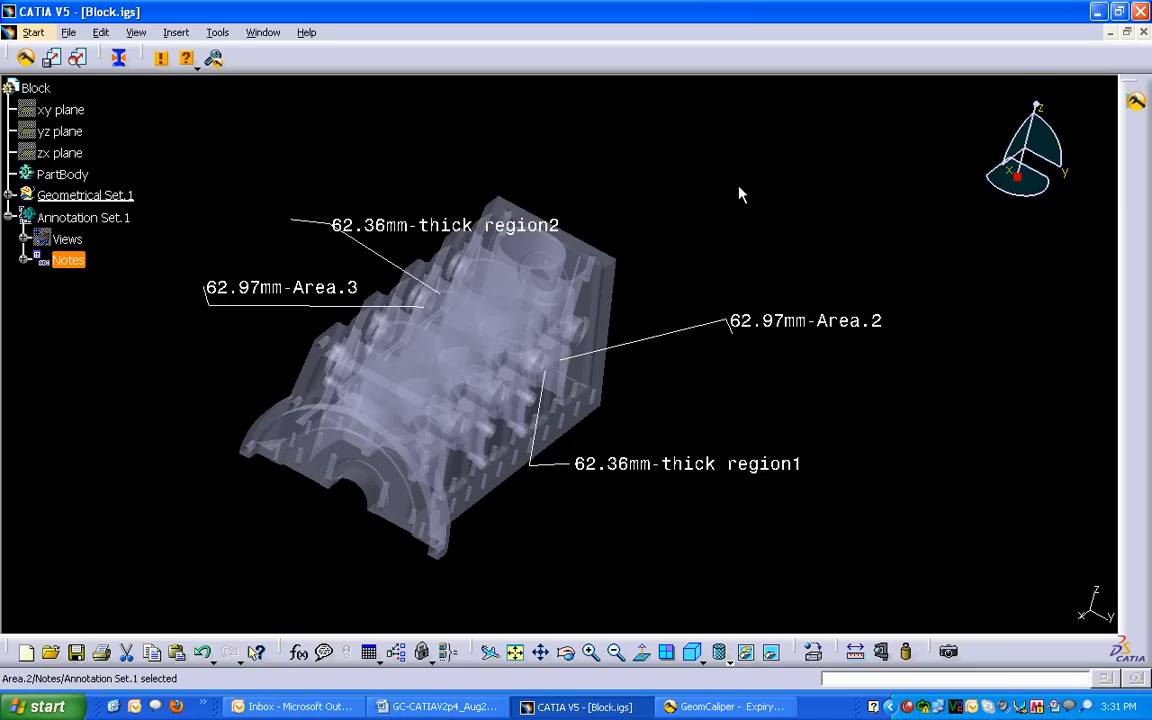
pyautogui.moveTo(678, 210)
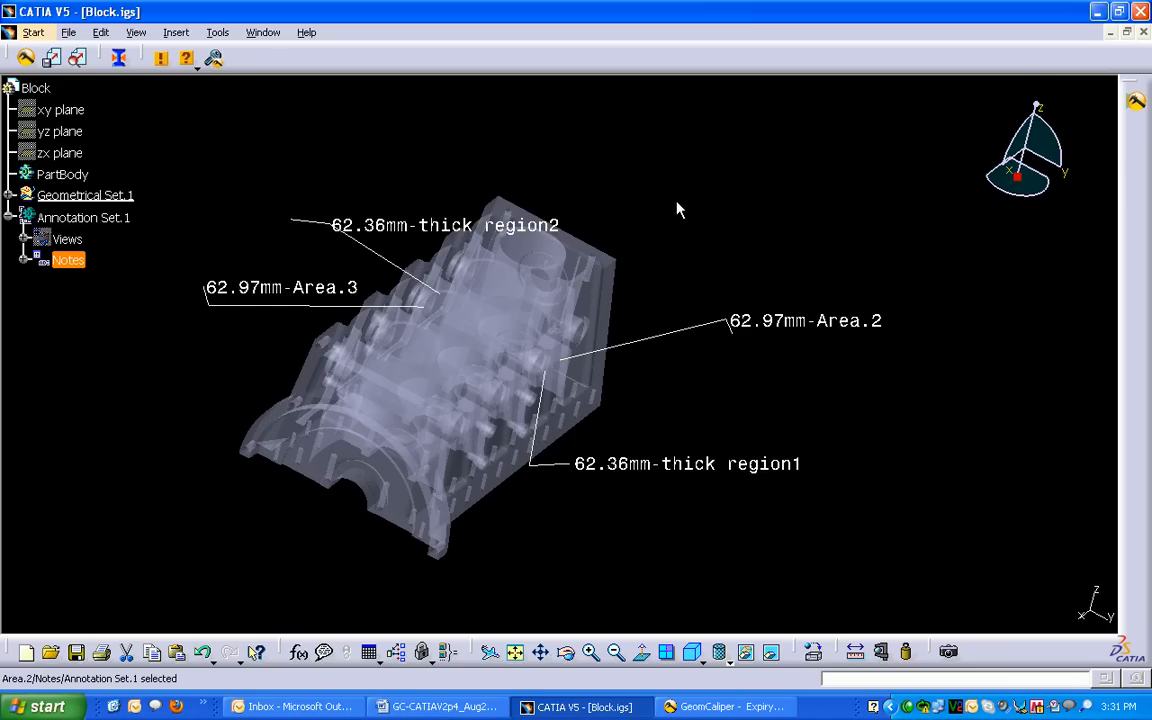
pyautogui.moveTo(678, 210); pyautogui.dragTo(568, 248)
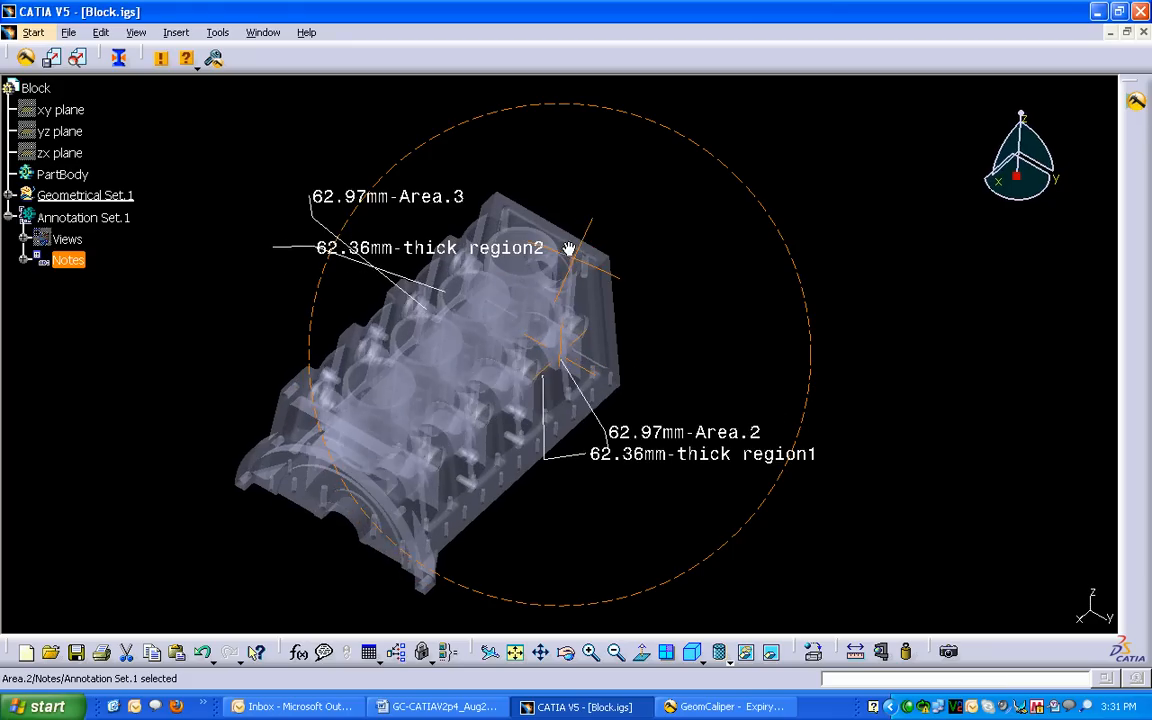
pyautogui.moveTo(570, 248); pyautogui.dragTo(590, 218)
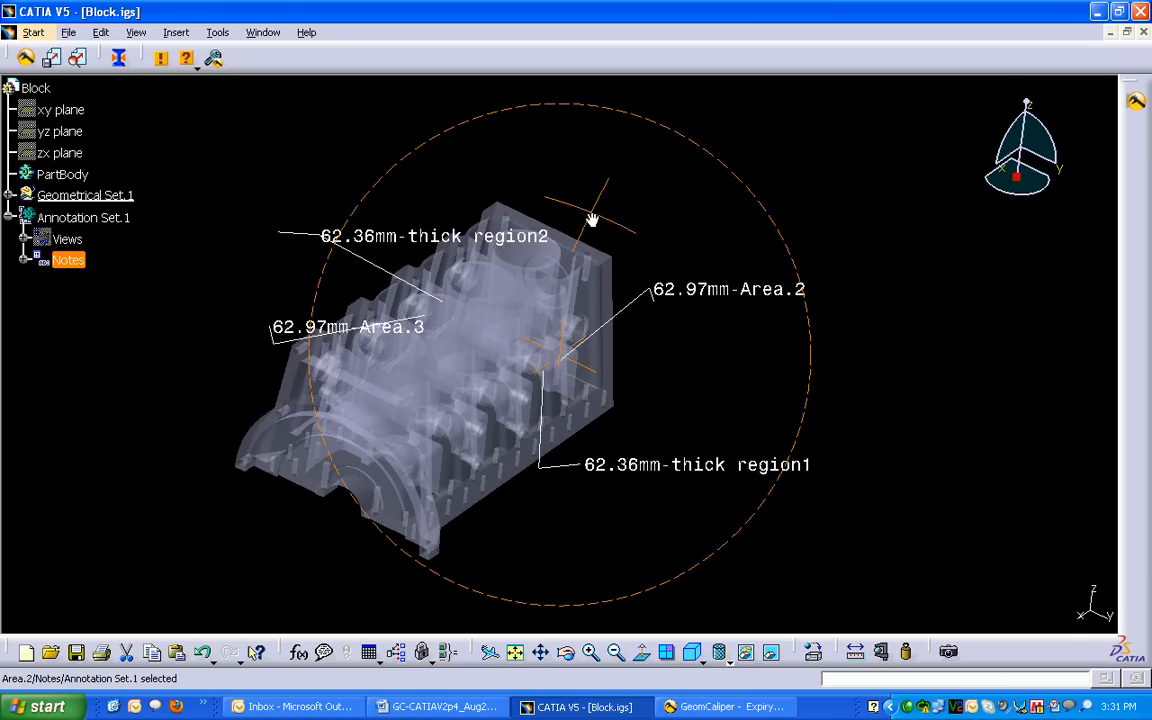